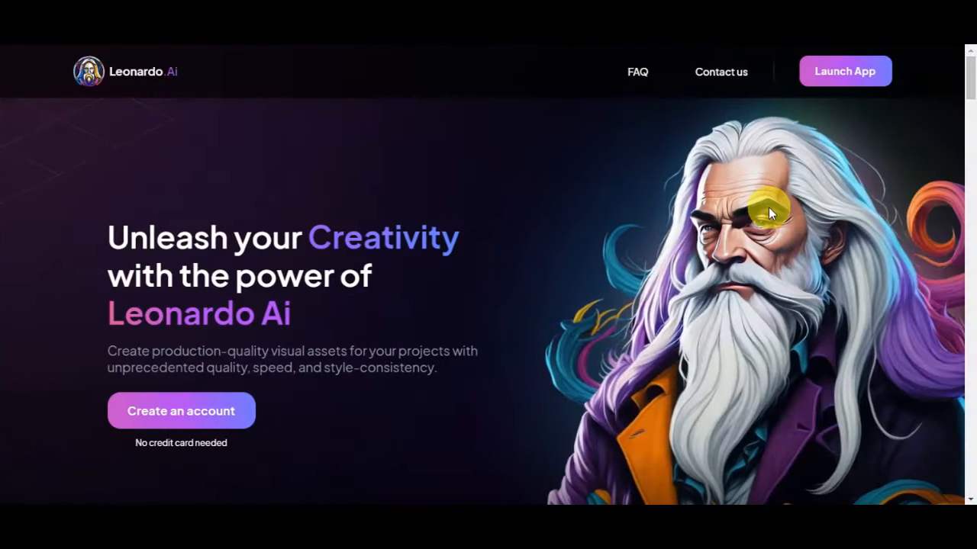
- Scroll the landing page and view the AI Canvas and 3D Texture Generation feature descriptions
scroll("down", 3)
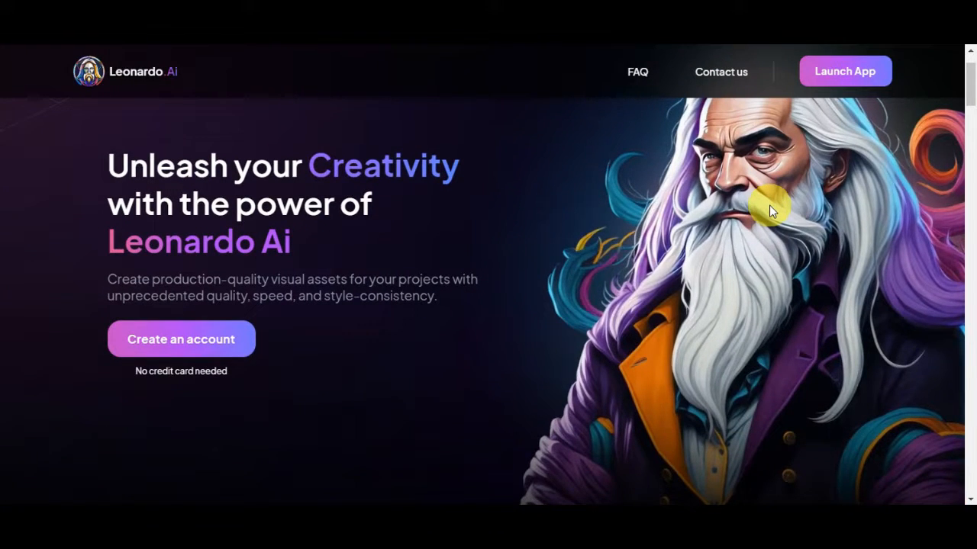
scroll("down", 3)
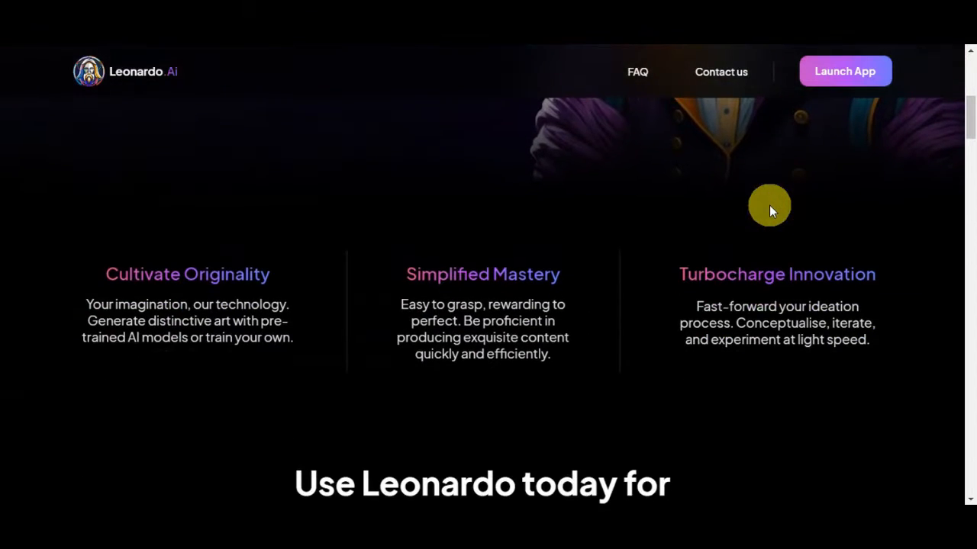
scroll("down", 3)
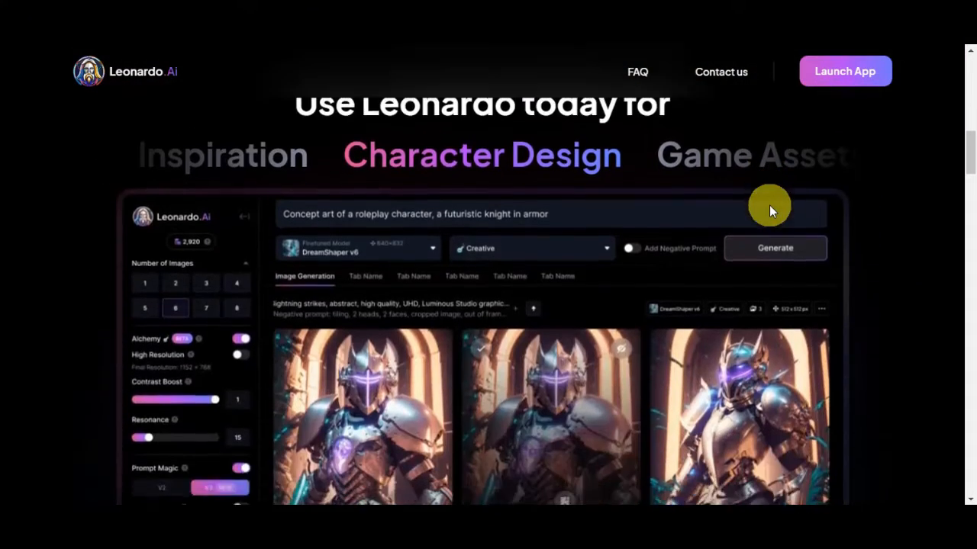
scroll("down", 3)
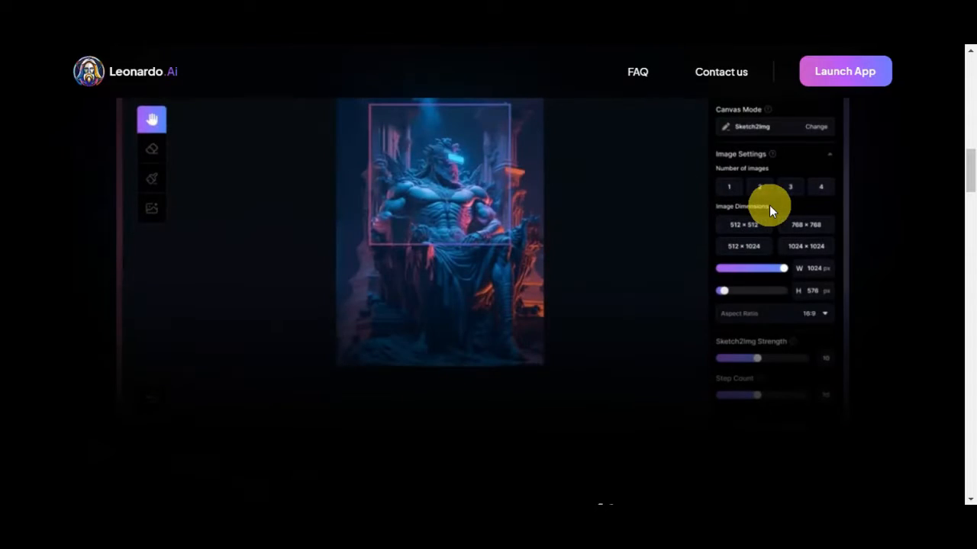
scroll("down", 3)
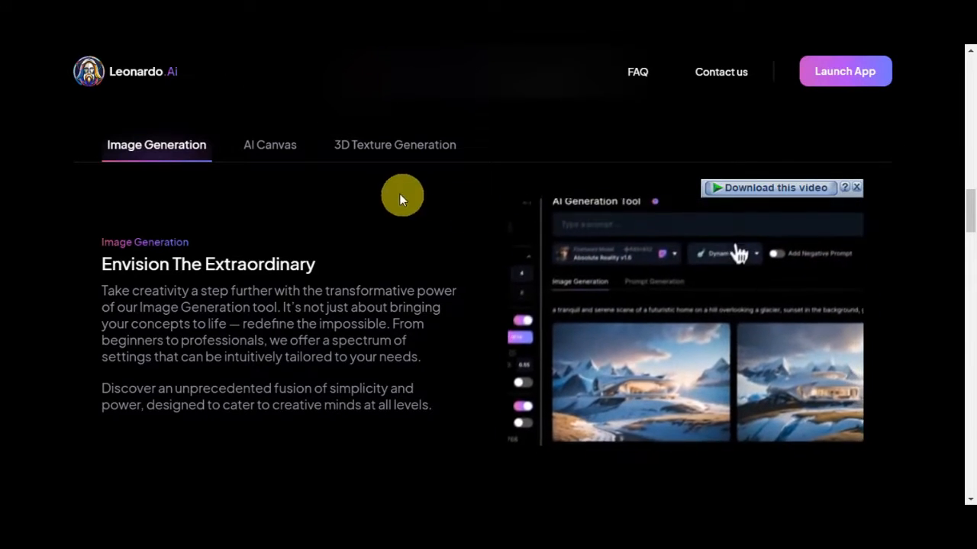
left_click(269, 145)
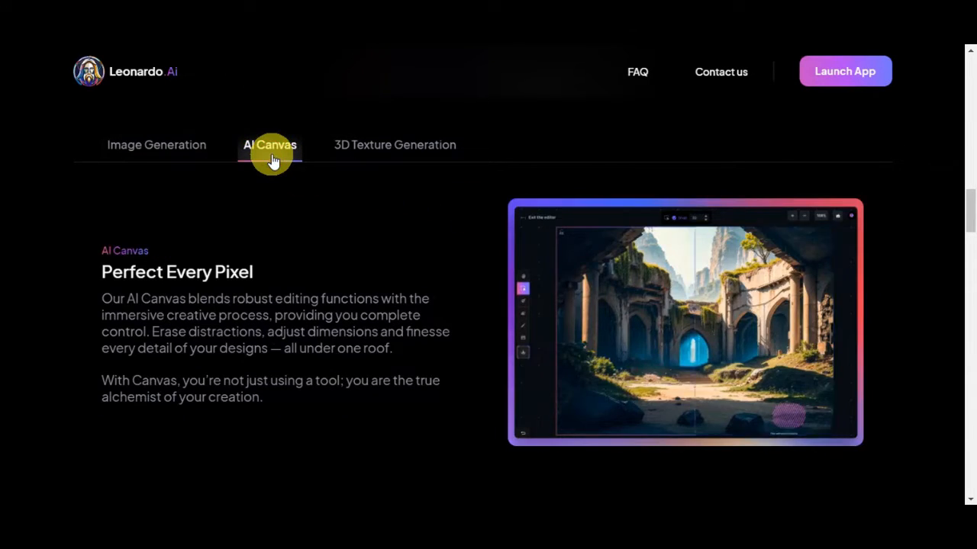
mouse_move(366, 145)
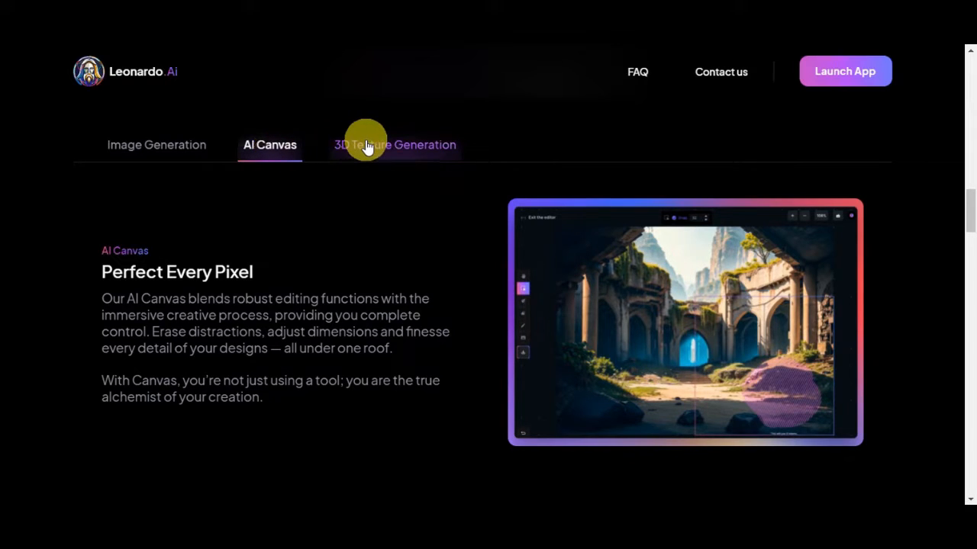
left_click(395, 145)
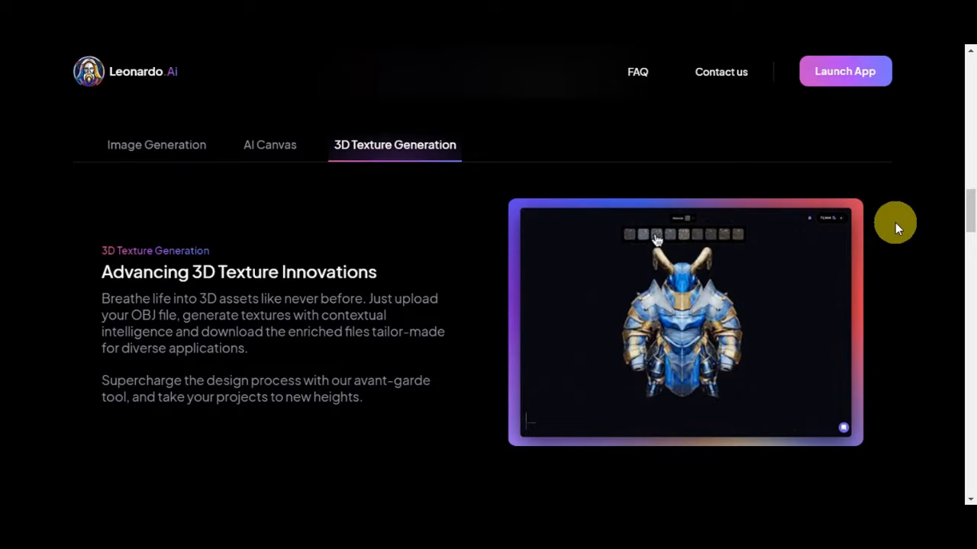
- Scroll through the Platform Gallery to its end and load more images
scroll("down", 3)
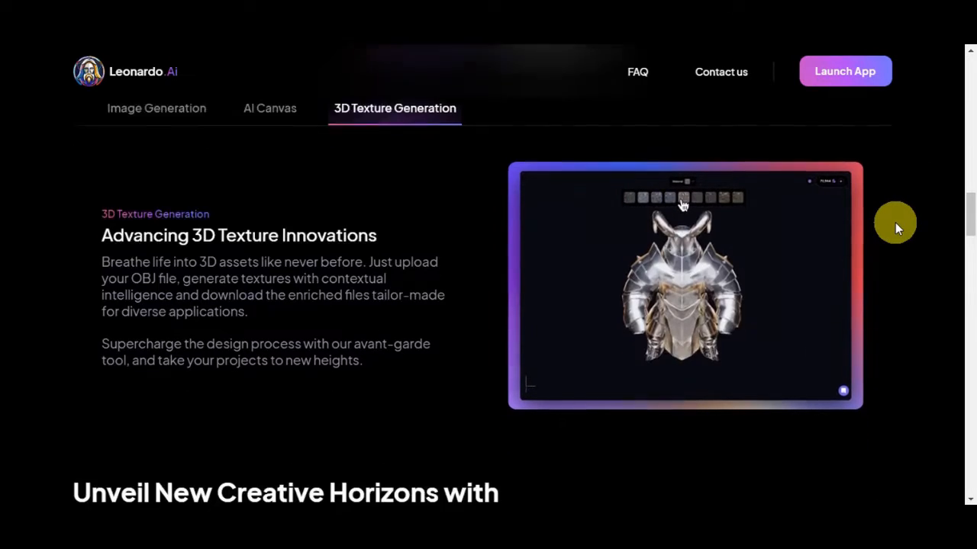
scroll("down", 3)
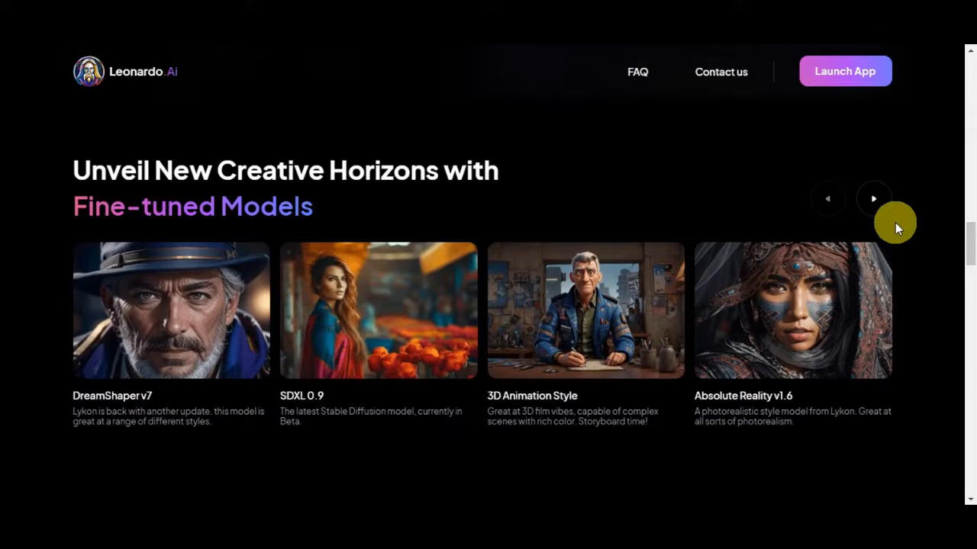
scroll("down", 3)
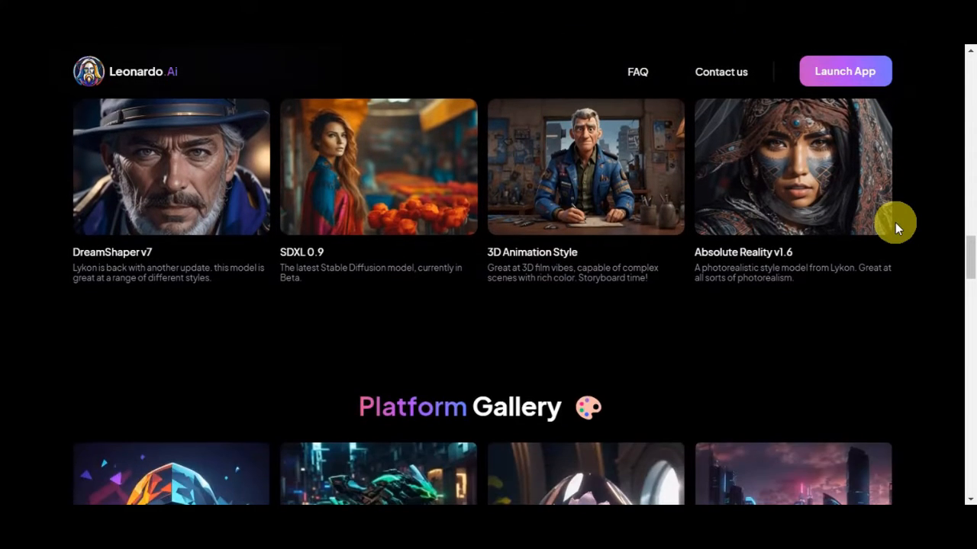
scroll("down", 3)
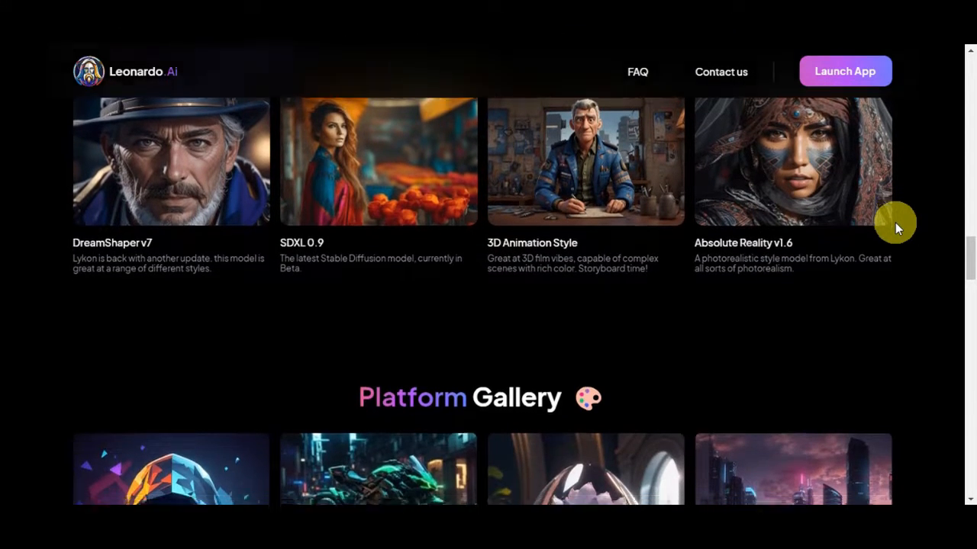
scroll("down", 3)
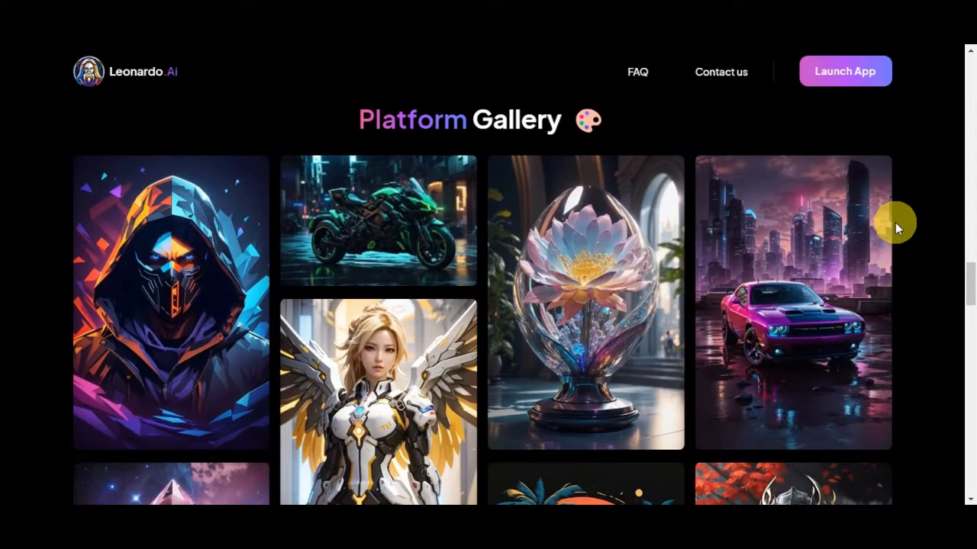
scroll("down", 3)
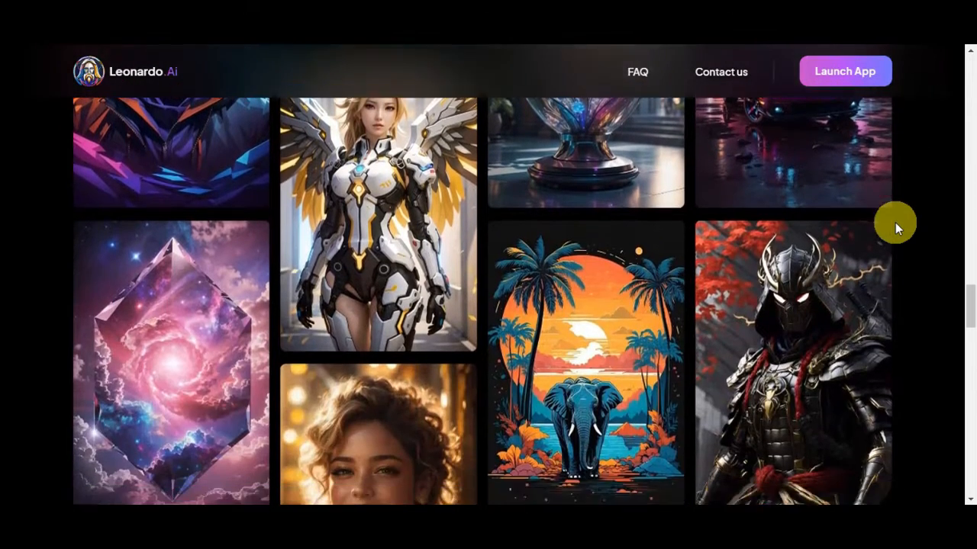
scroll("down", 3)
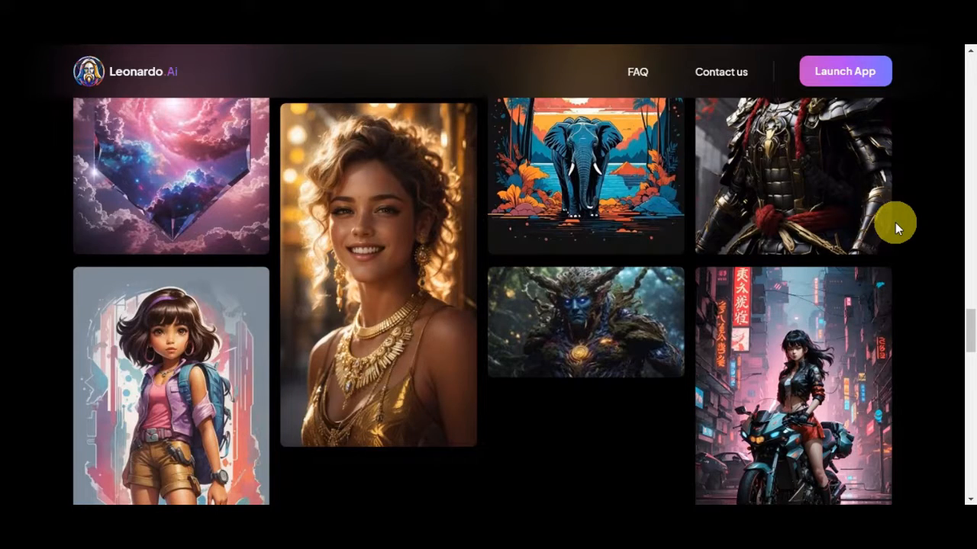
scroll("down", 3)
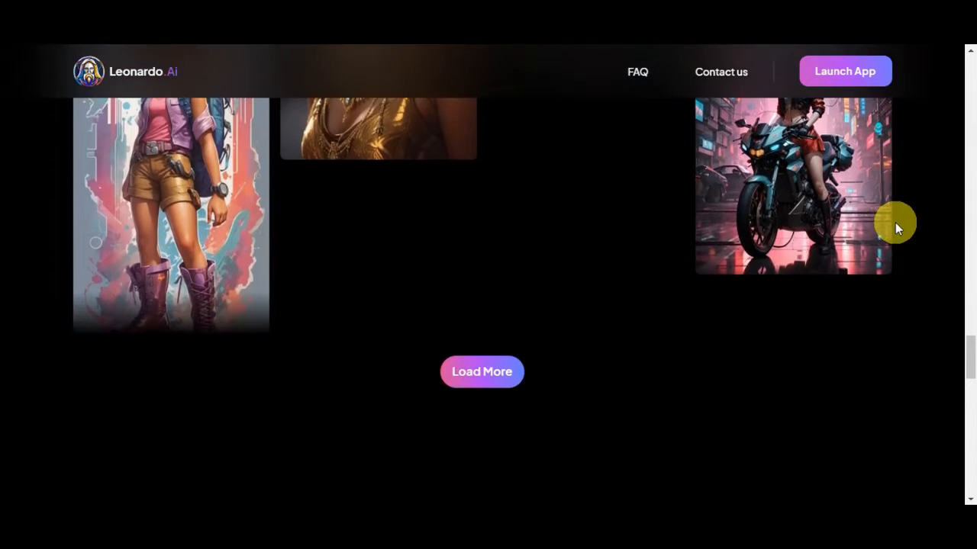
left_click(481, 371)
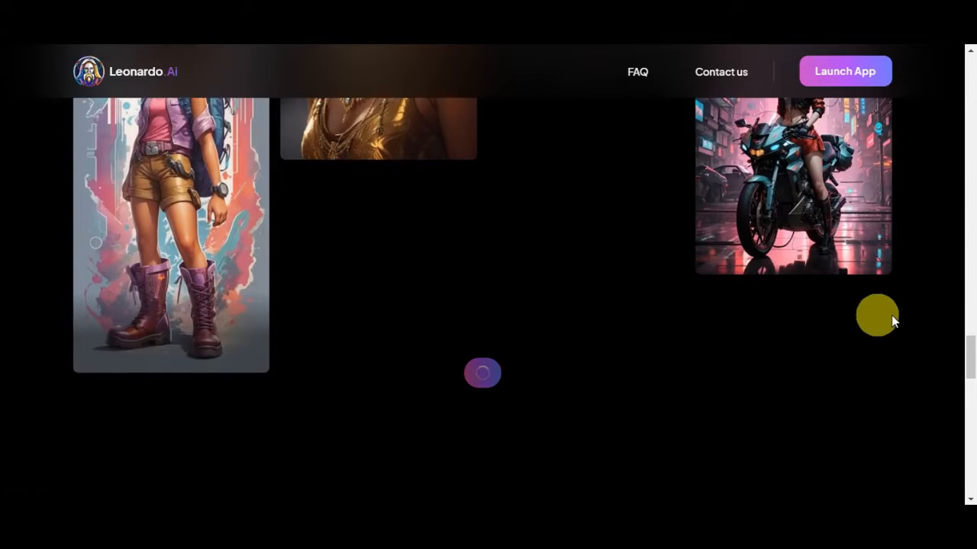
scroll("down", 3)
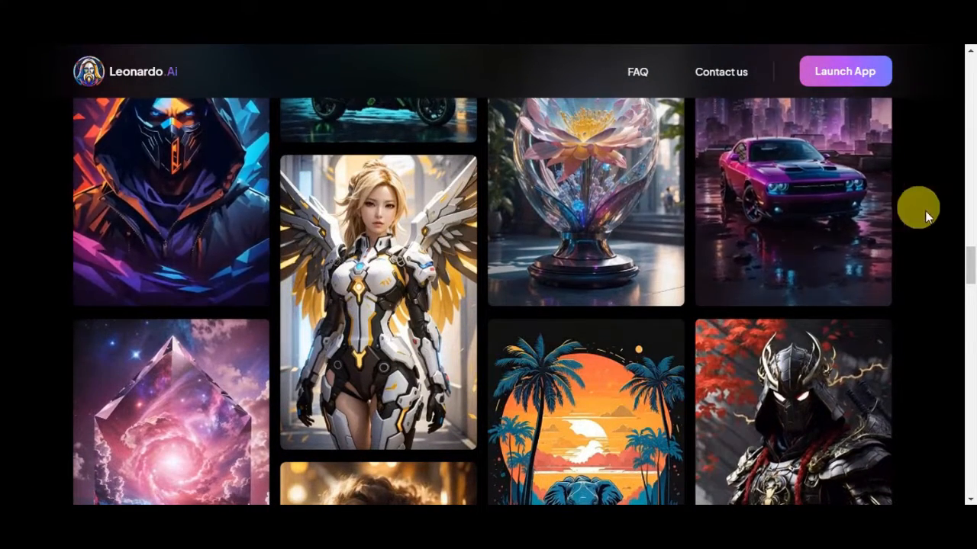
scroll("up", 3)
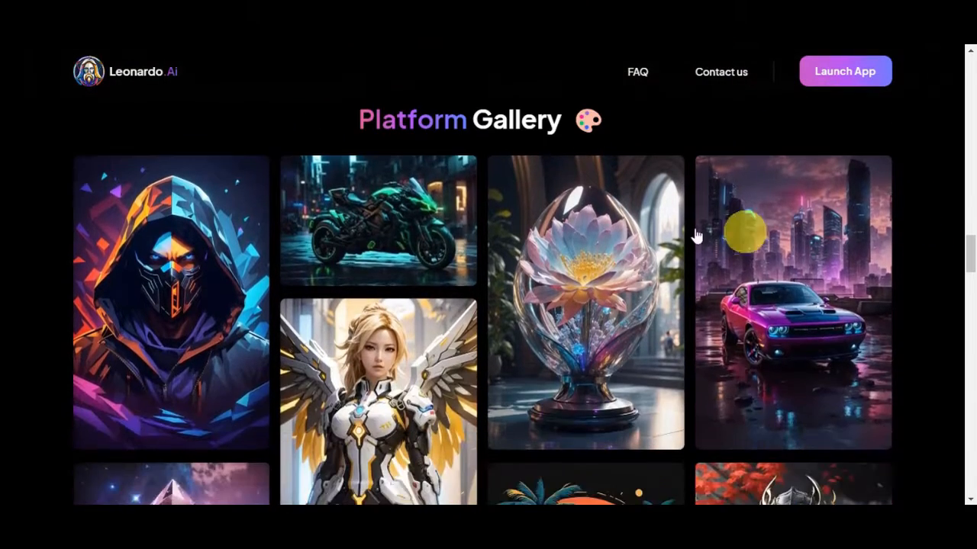
scroll("down", 3)
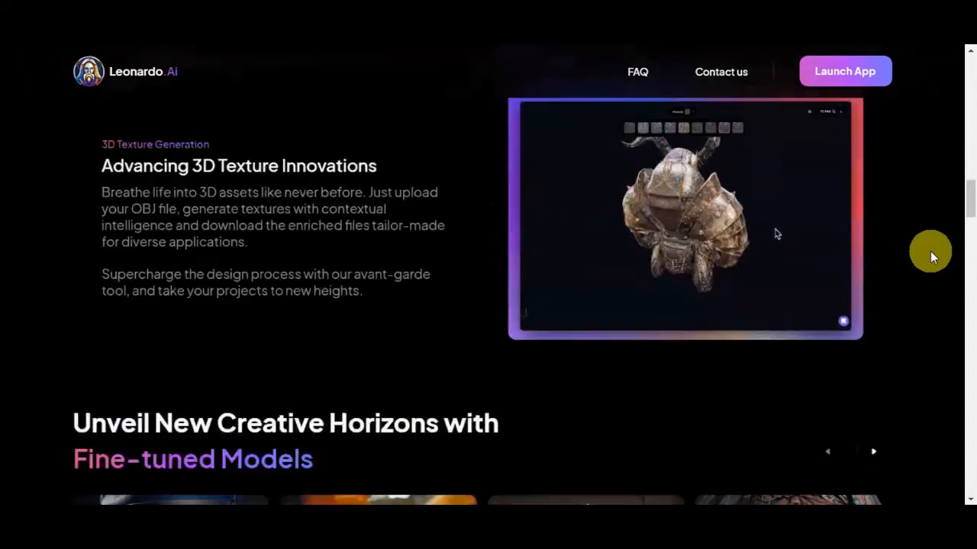
scroll("up", 3)
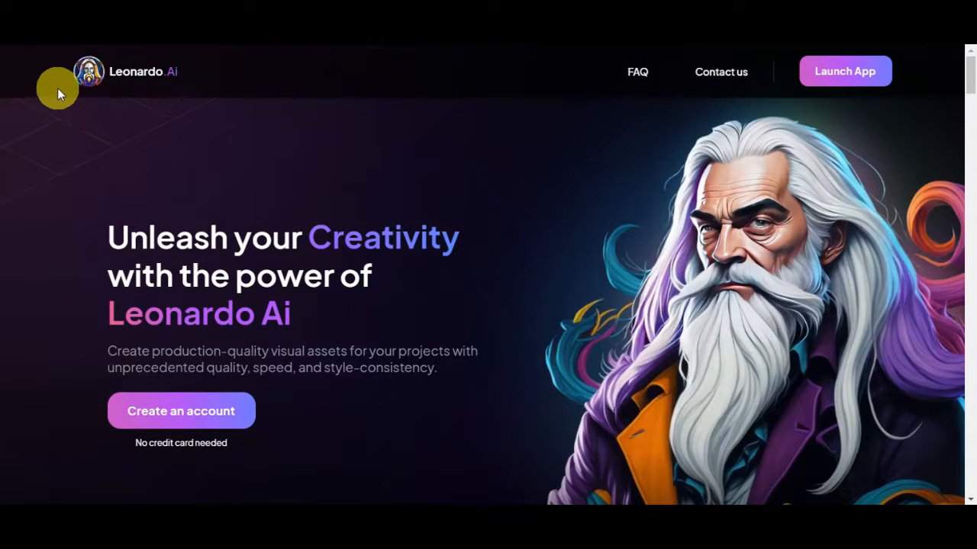
mouse_move(148, 90)
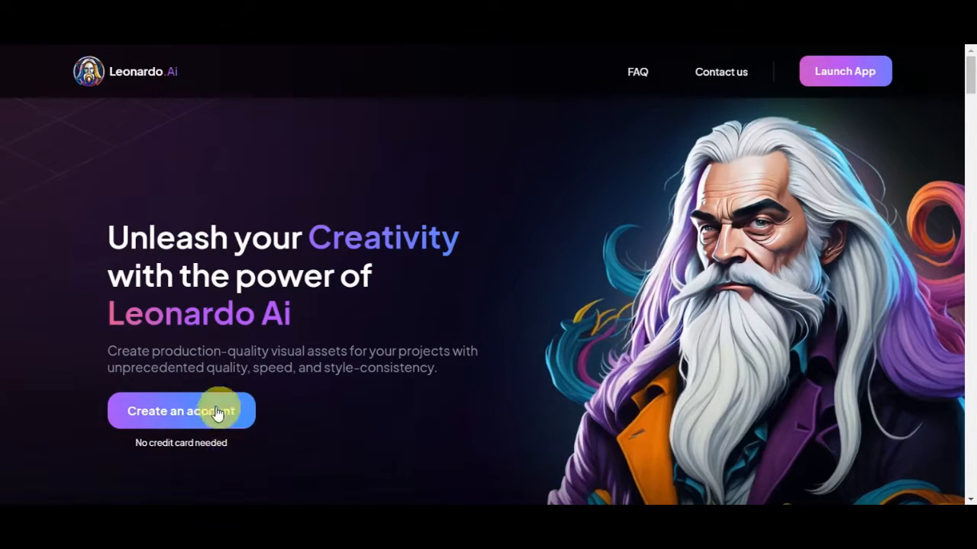
mouse_move(266, 444)
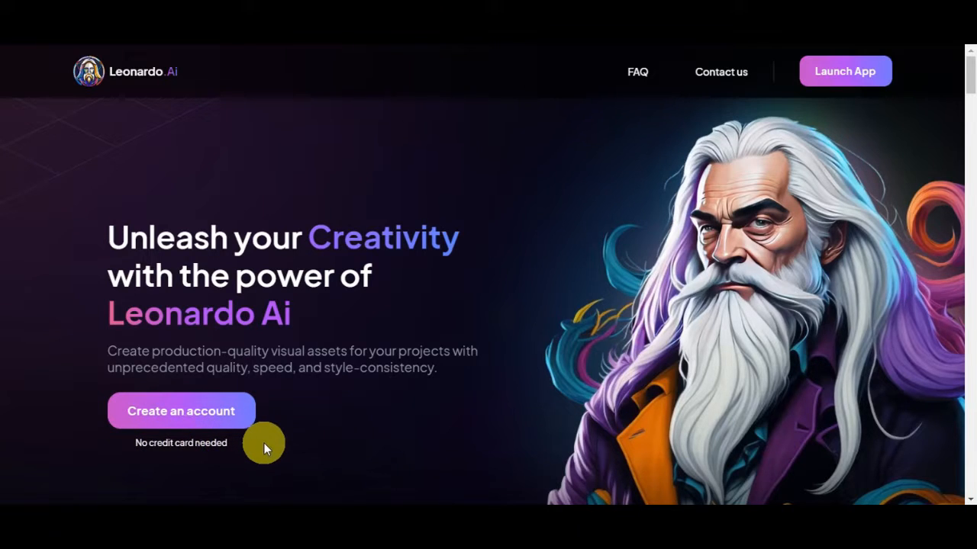
- Start creating an account and confirm being whitelisted to reach the sign-in page
left_click(181, 411)
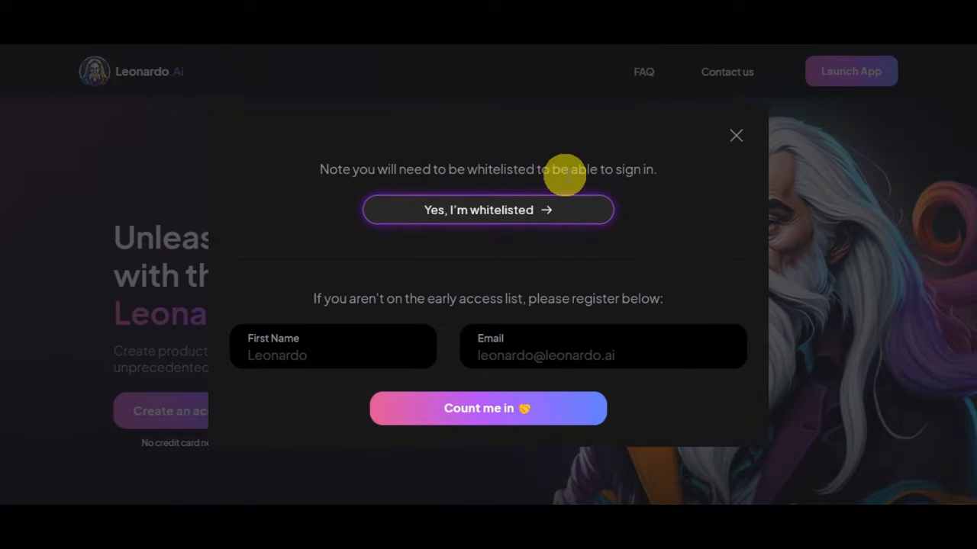
mouse_move(312, 313)
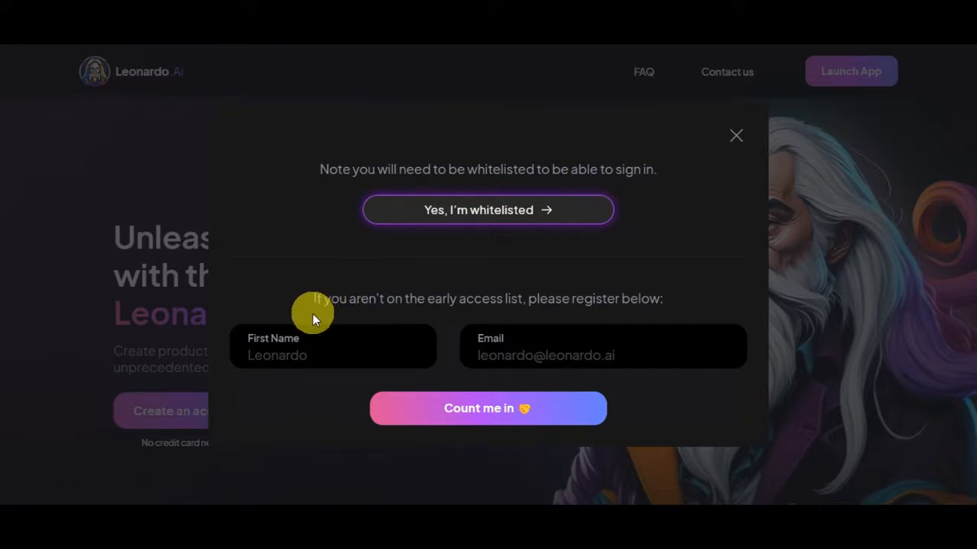
mouse_move(496, 313)
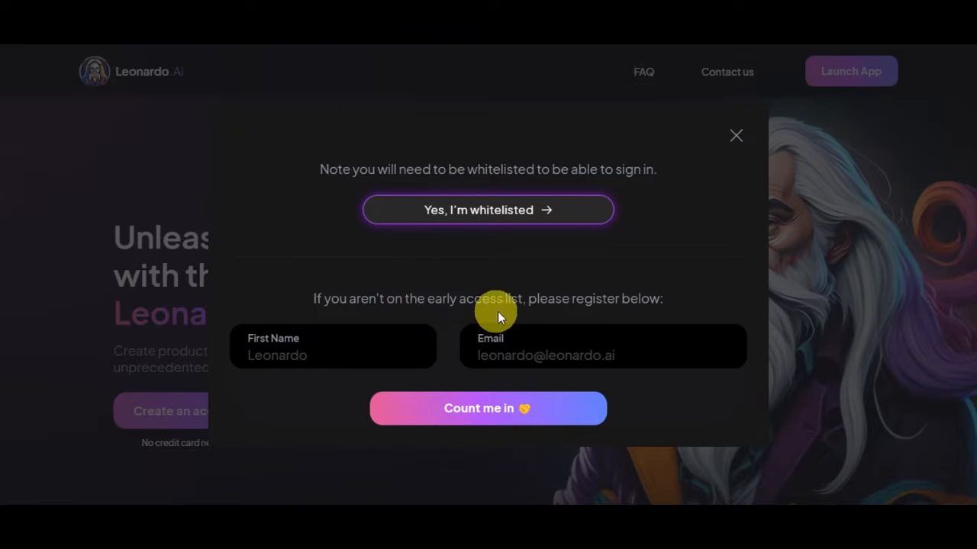
mouse_move(330, 319)
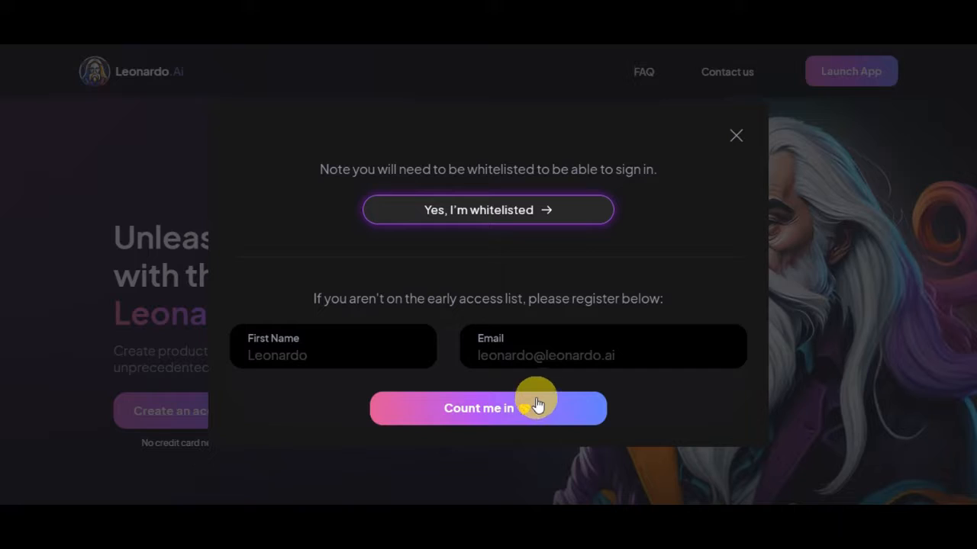
mouse_move(467, 426)
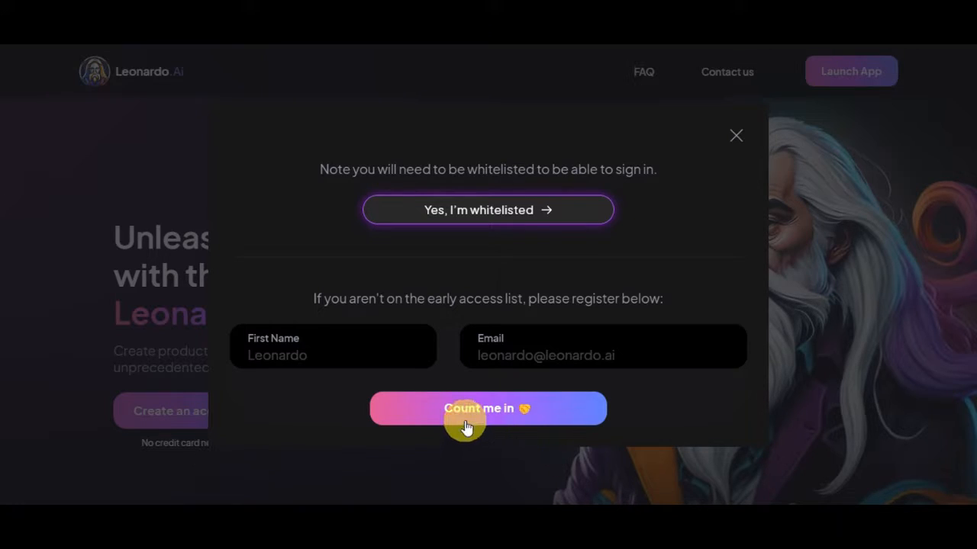
mouse_move(677, 415)
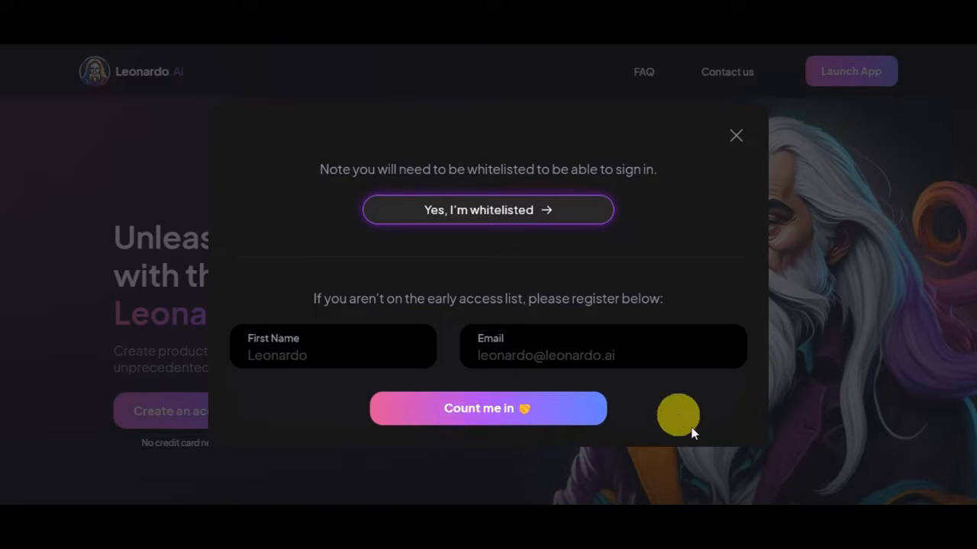
mouse_move(640, 397)
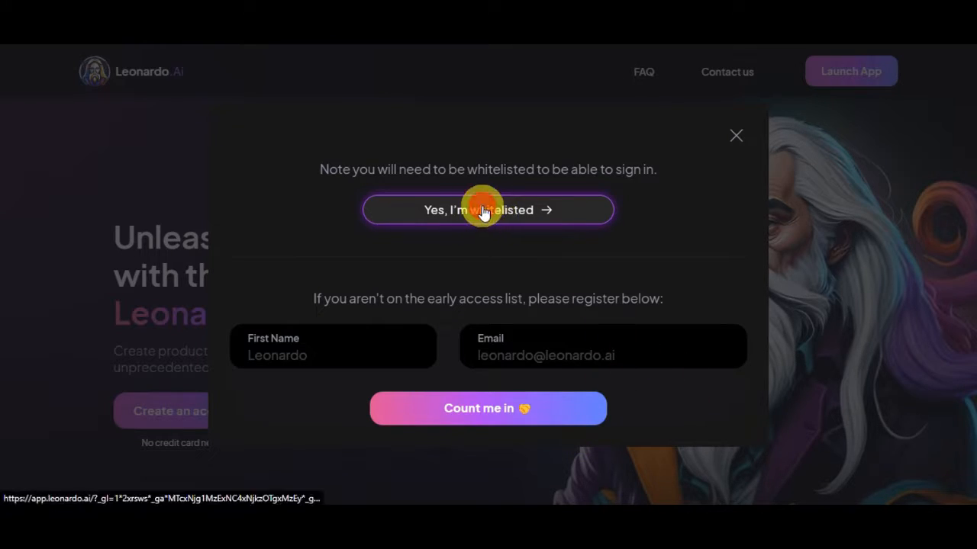
left_click(487, 210)
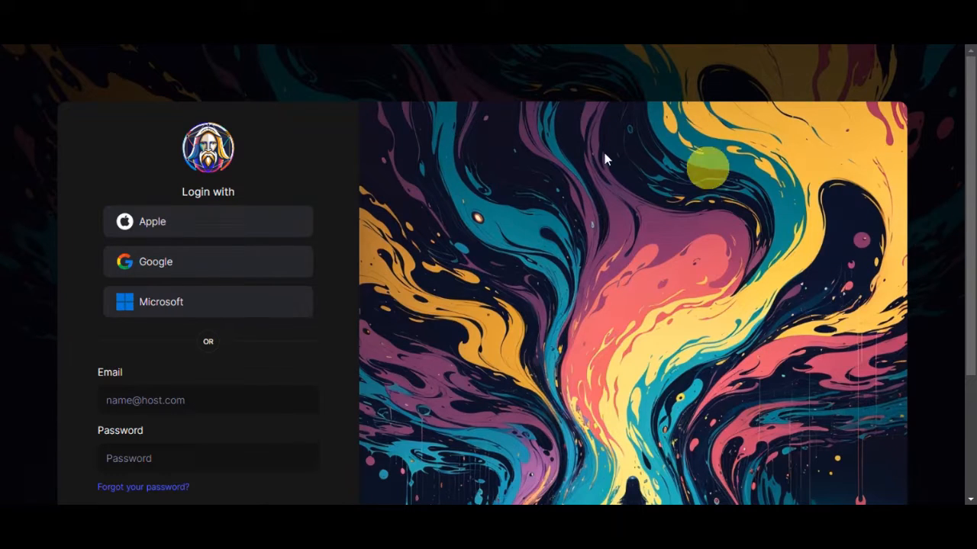
mouse_move(949, 217)
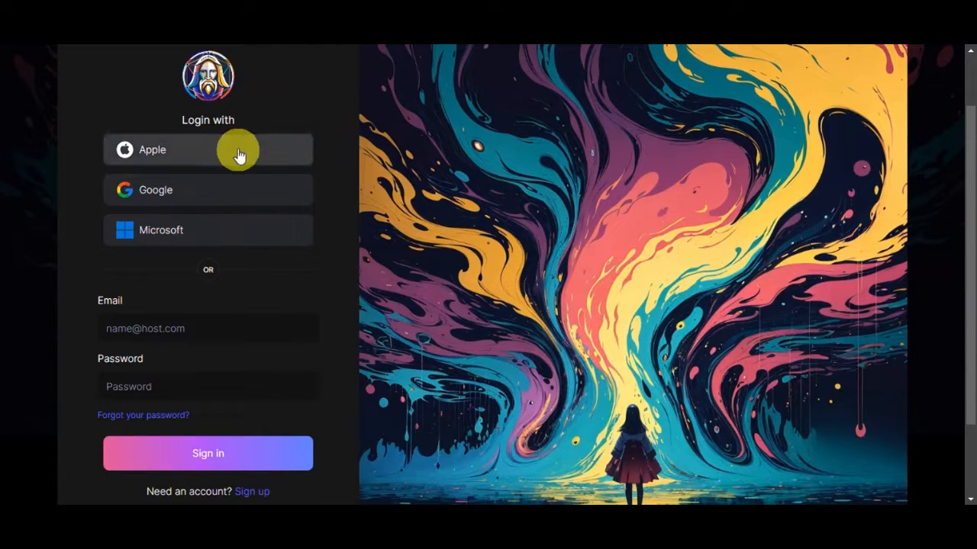
mouse_move(195, 190)
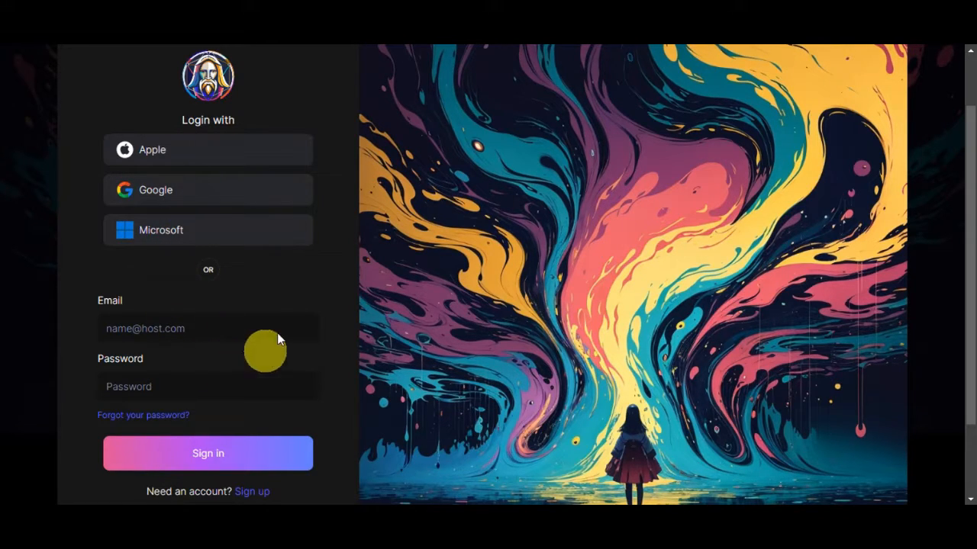
scroll("down", 3)
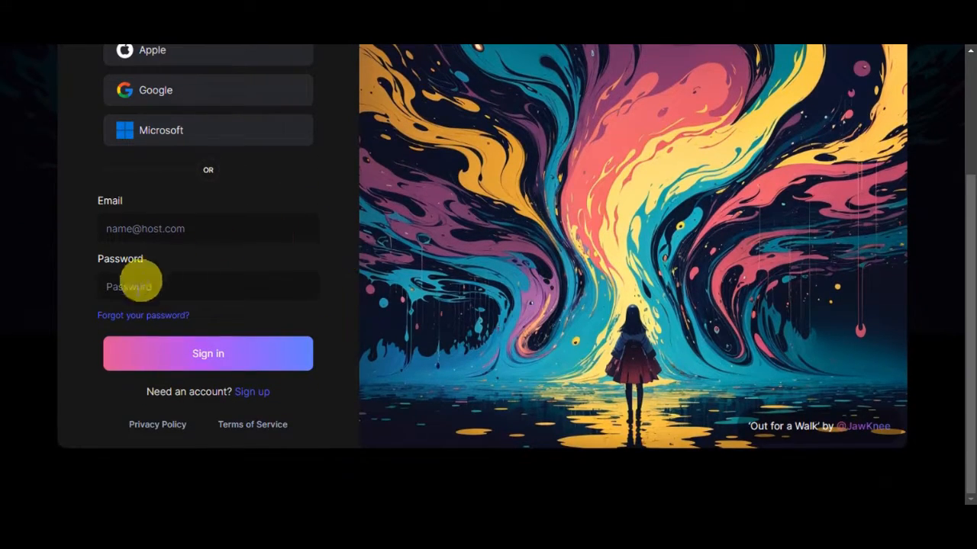
mouse_move(184, 324)
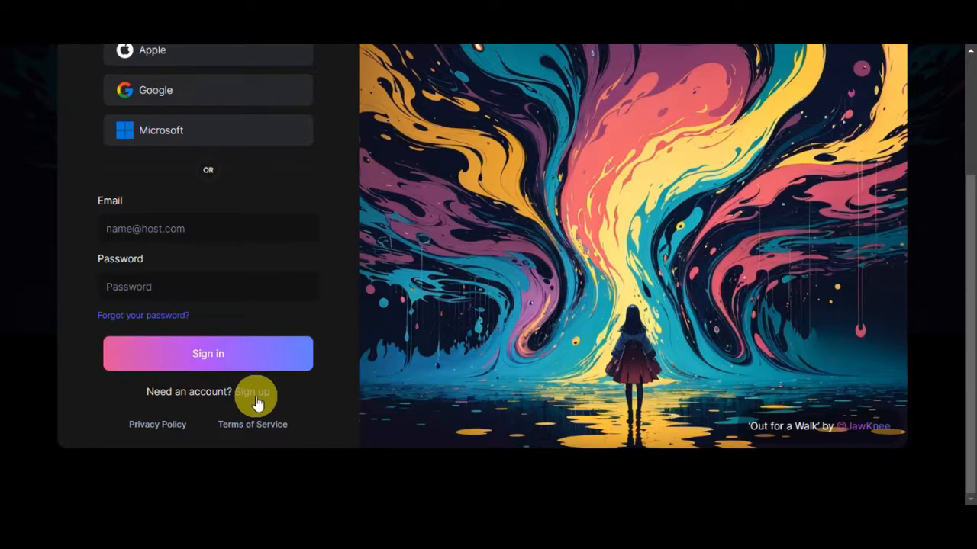
mouse_move(126, 438)
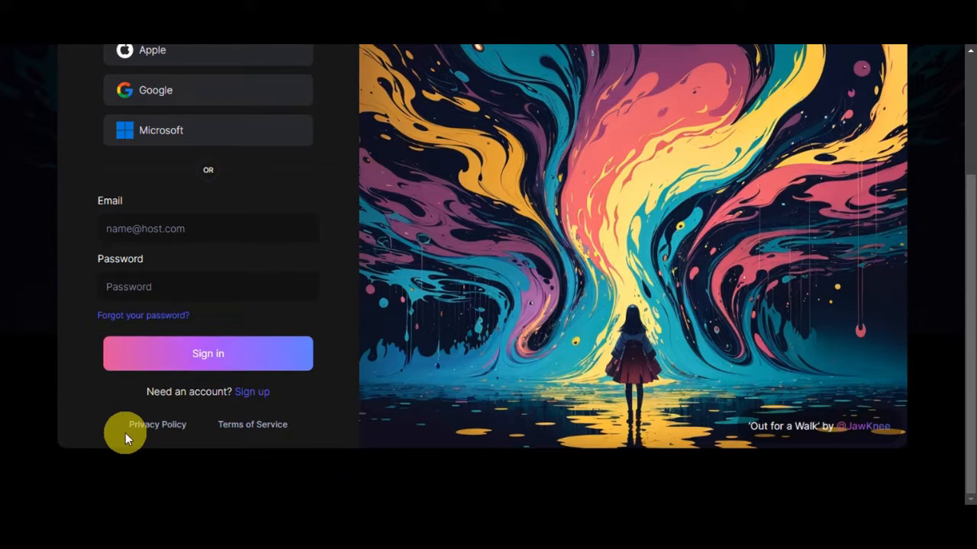
mouse_move(369, 395)
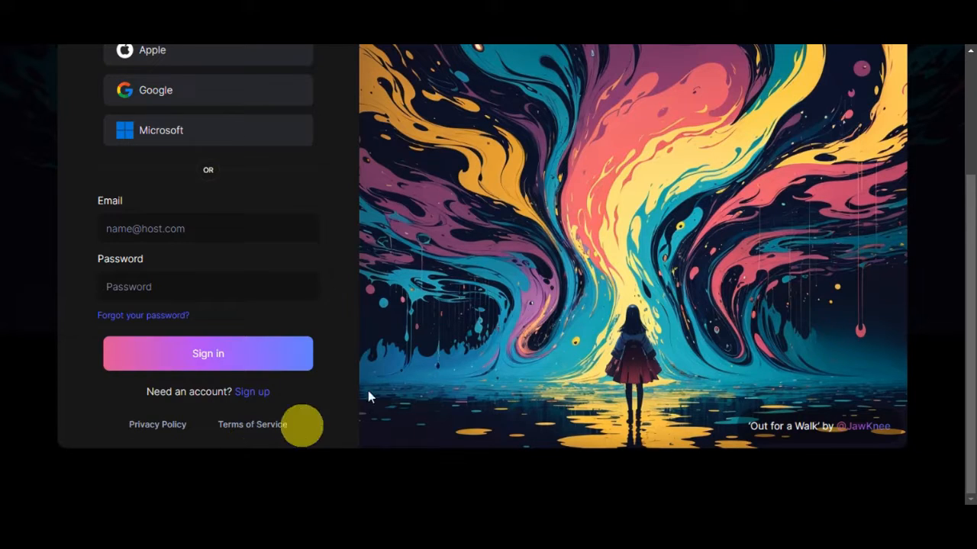
scroll("up", 3)
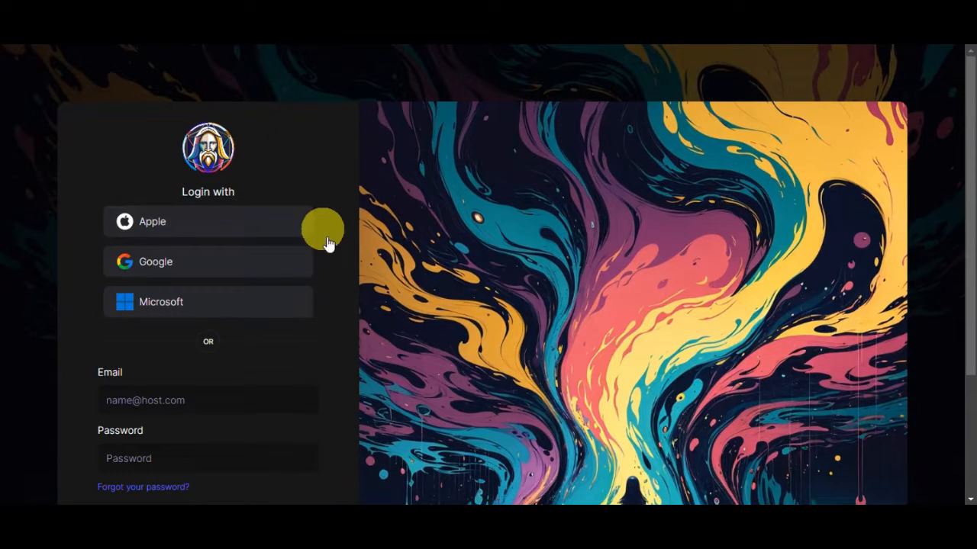
mouse_move(323, 242)
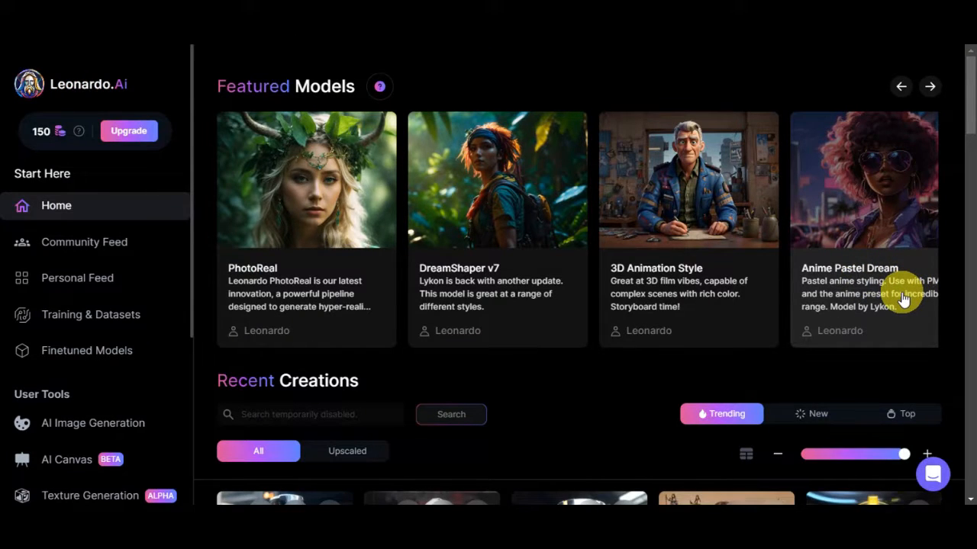
mouse_move(908, 233)
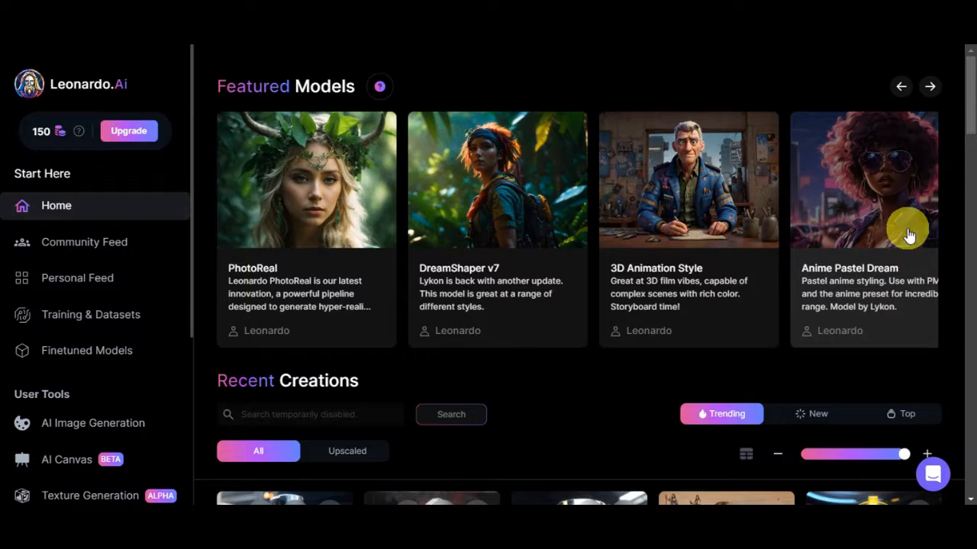
mouse_move(785, 169)
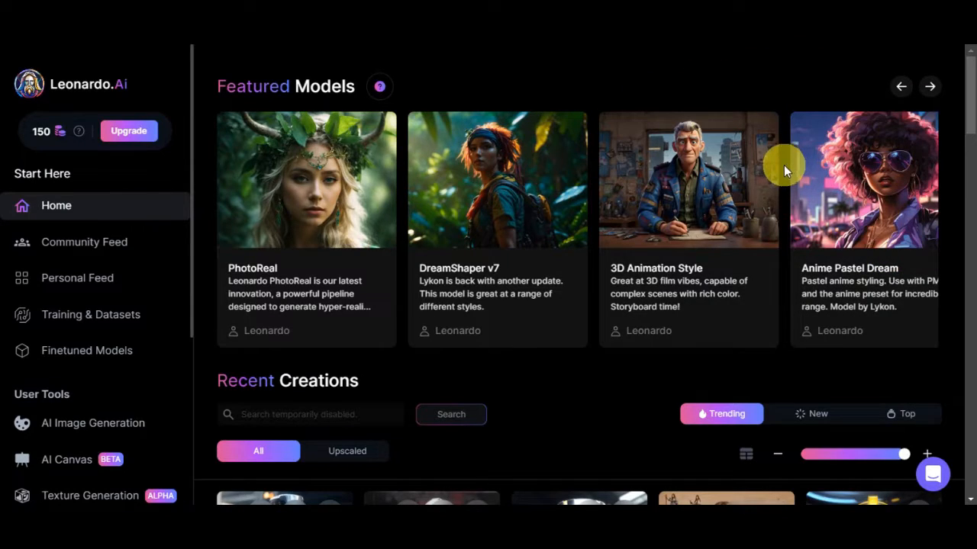
mouse_move(388, 201)
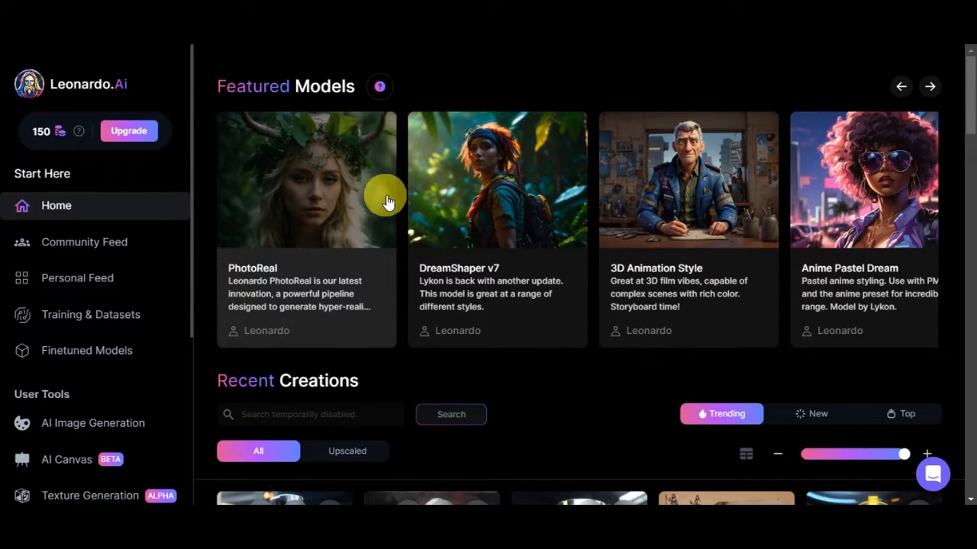
mouse_move(891, 185)
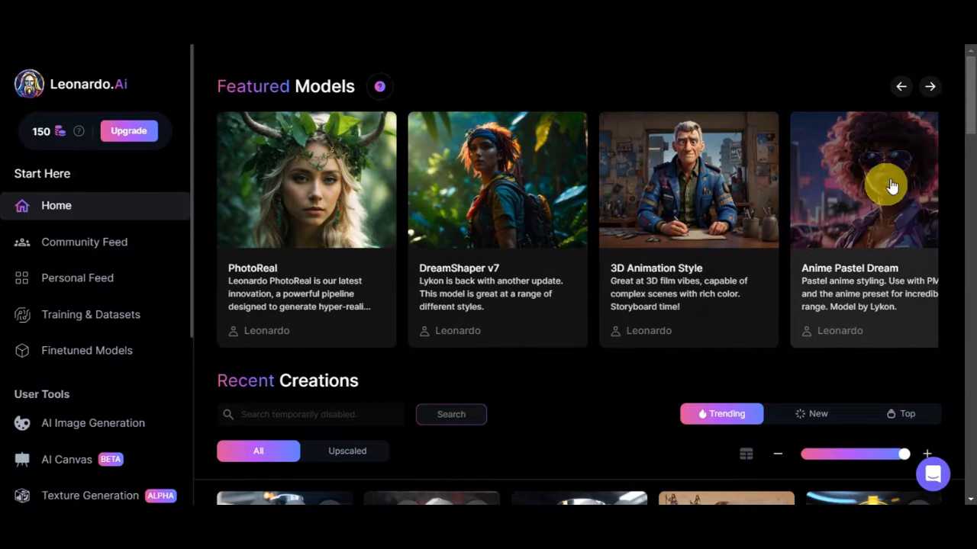
- Page Featured Models three times to Paper art, Cute Animal Characters, Vintage Photography and Spirit Creatures
left_click(929, 86)
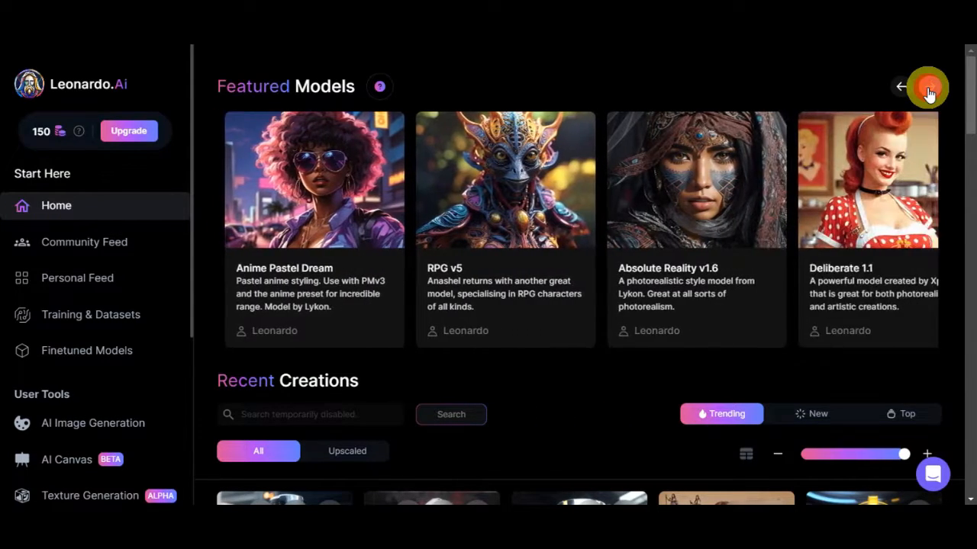
left_click(929, 86)
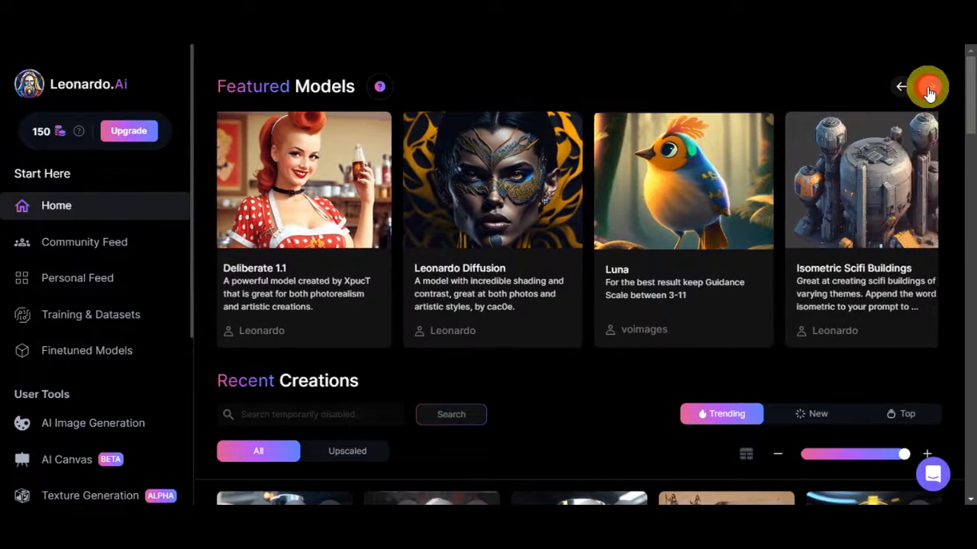
left_click(929, 86)
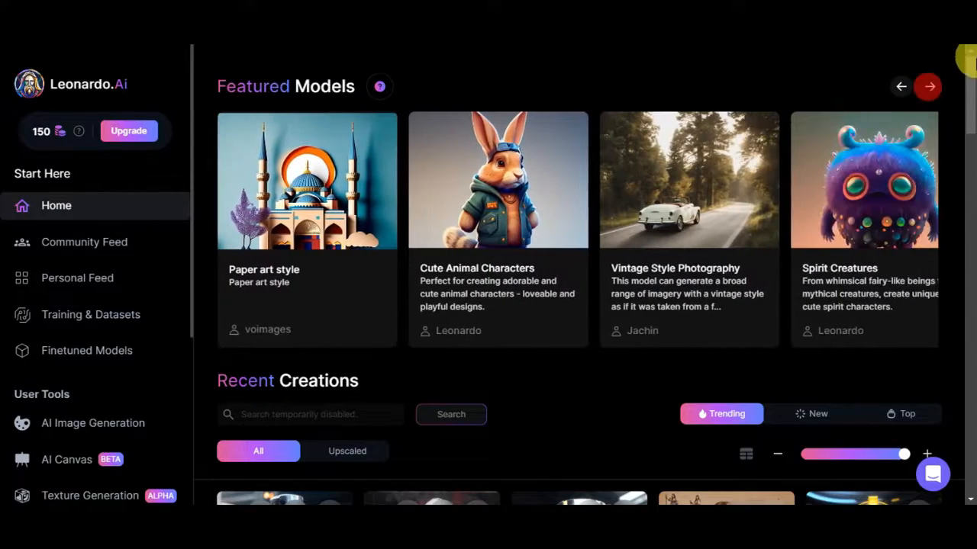
scroll("down", 3)
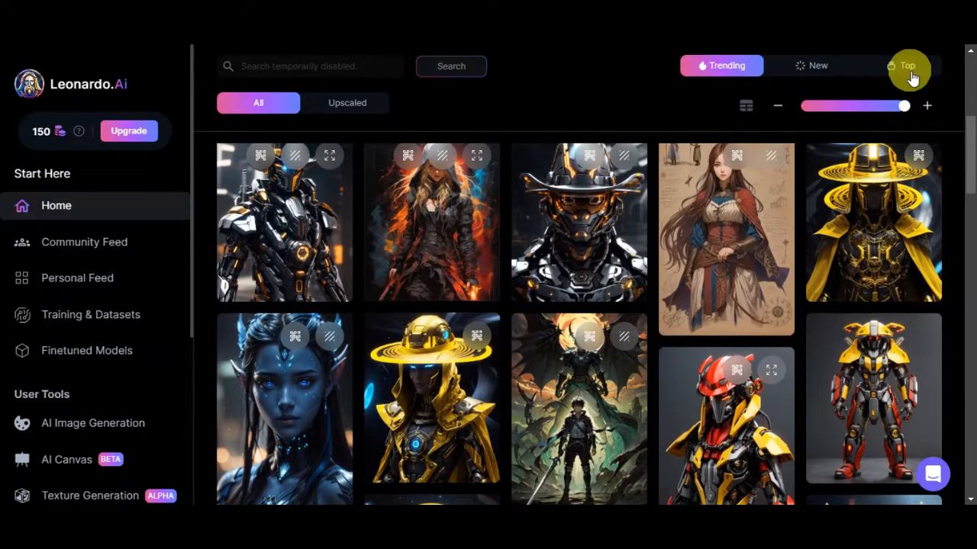
mouse_move(369, 100)
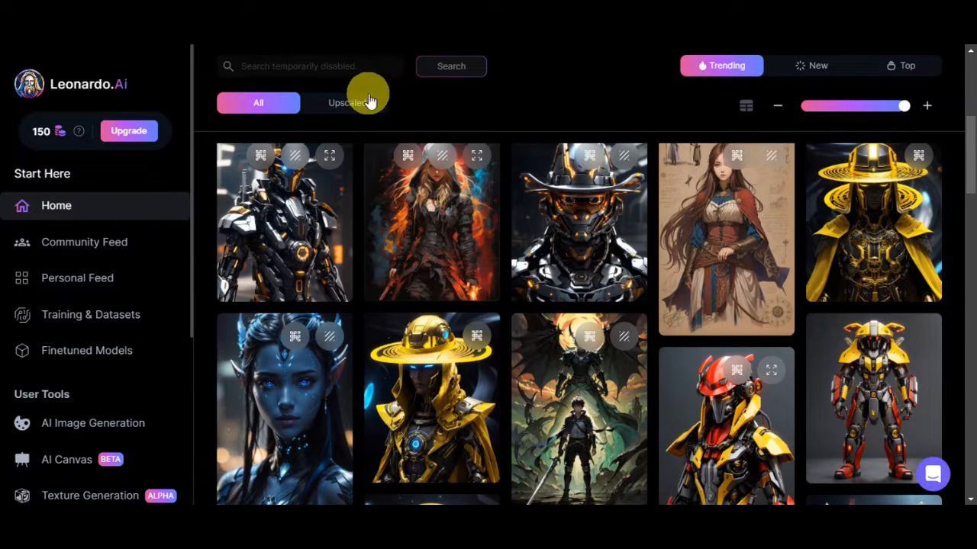
scroll("down", 3)
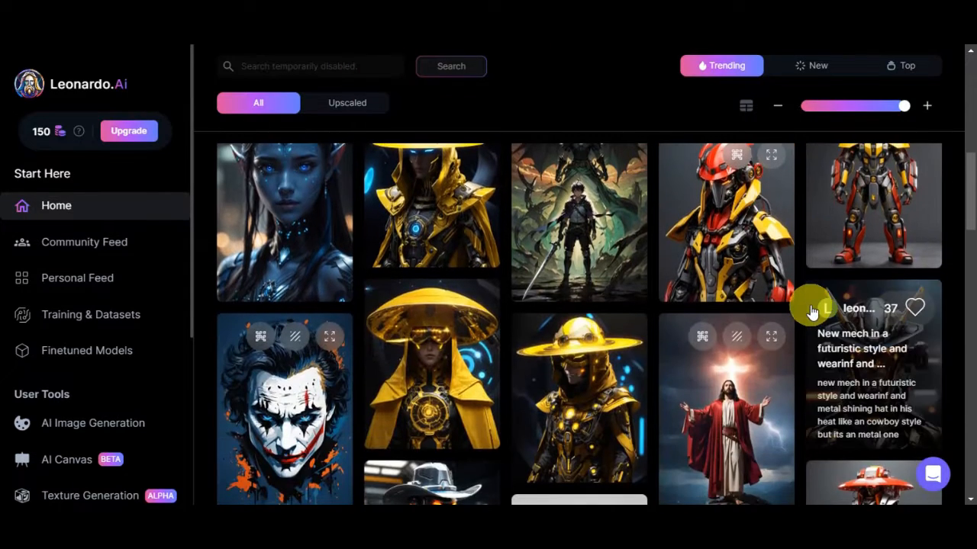
scroll("down", 3)
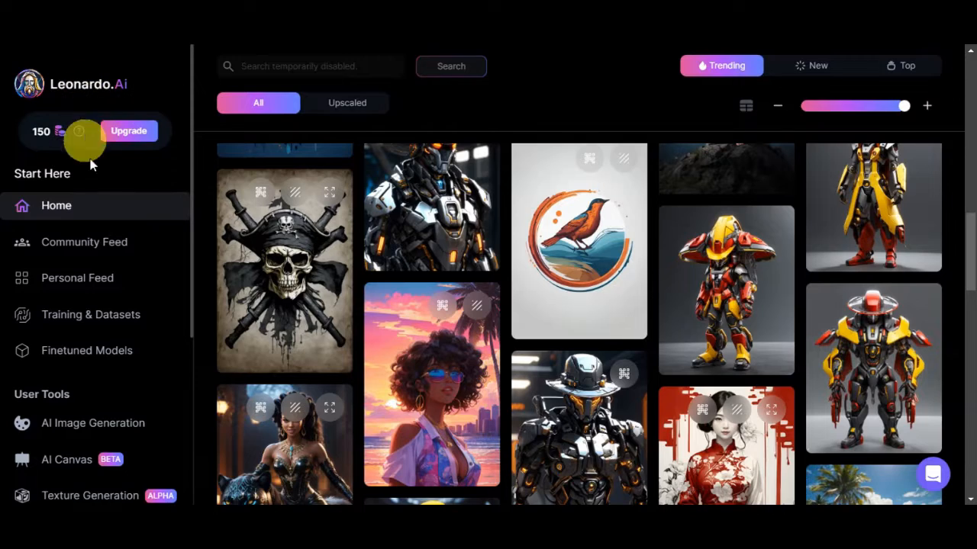
mouse_move(75, 210)
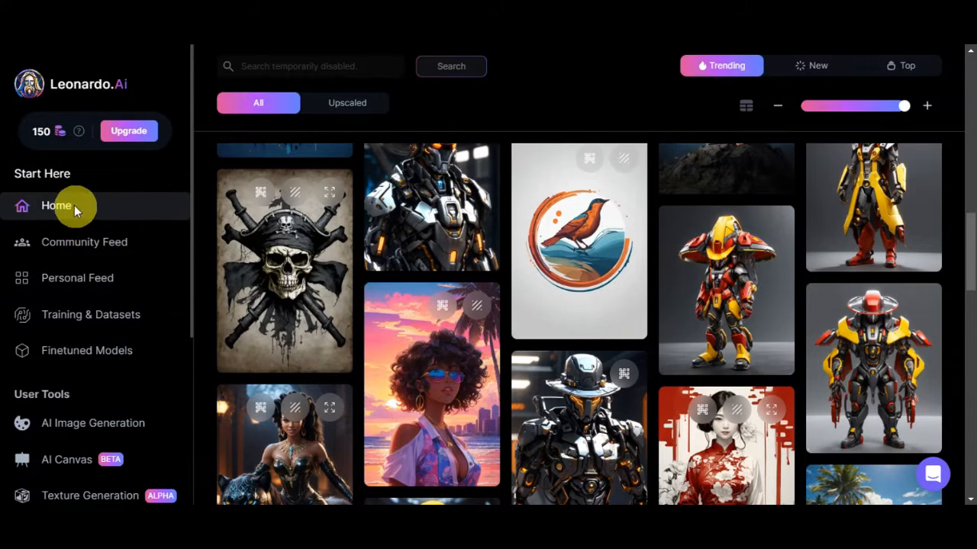
mouse_move(176, 278)
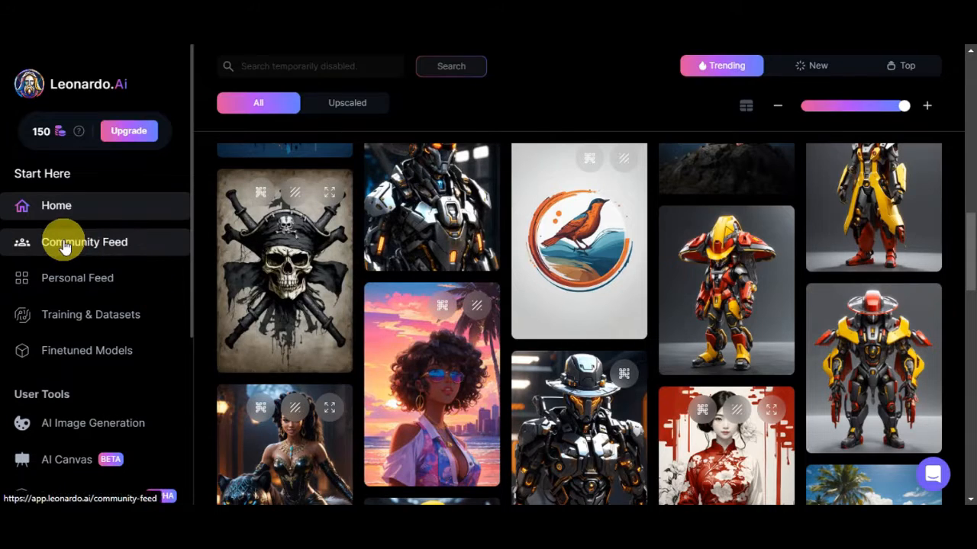
mouse_move(91, 314)
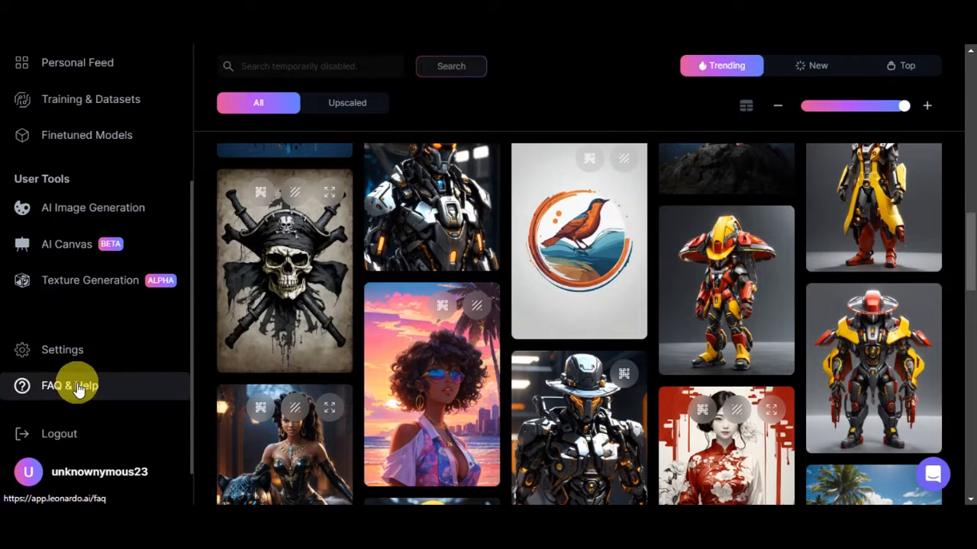
mouse_move(91, 434)
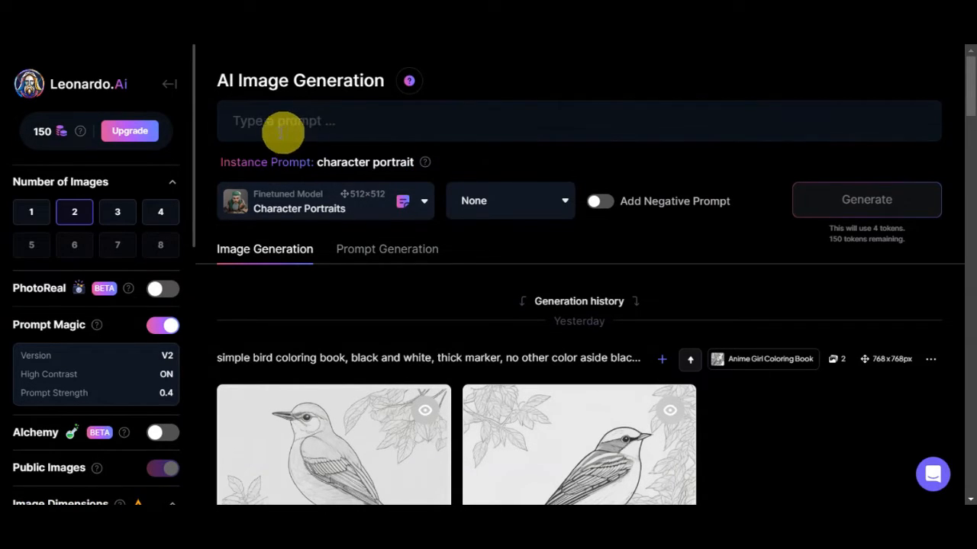
mouse_move(271, 119)
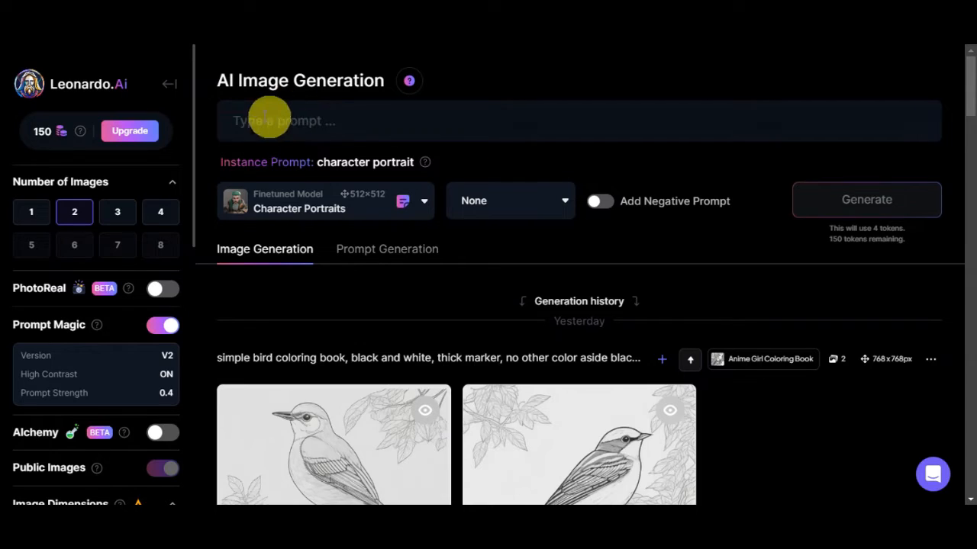
mouse_move(275, 161)
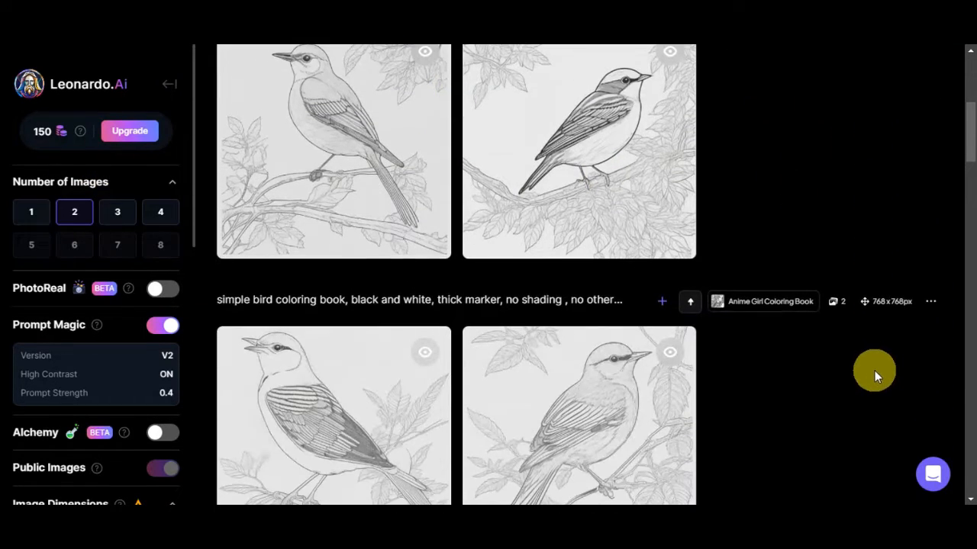
- Scroll the Character Portraits settings sidebar down to the Image to Image upload section
scroll("down", 3)
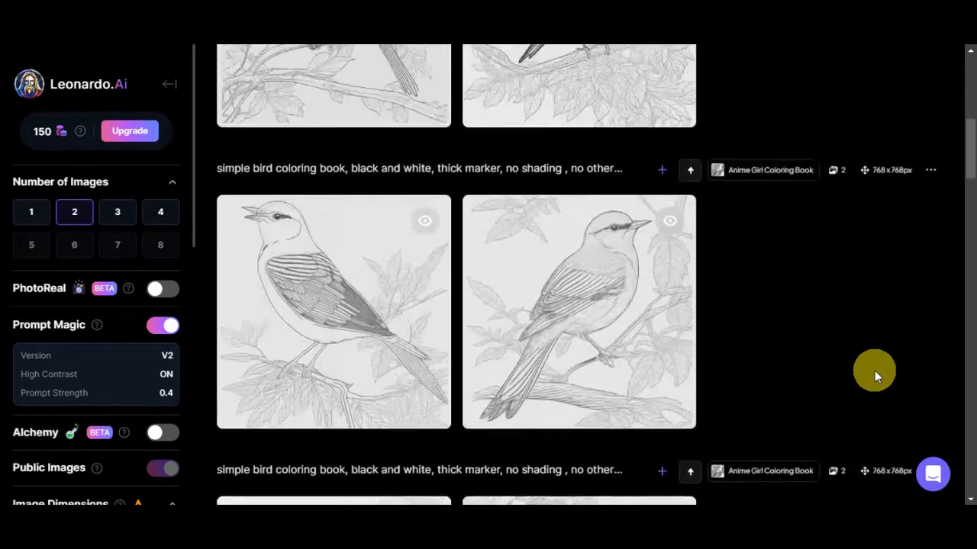
scroll("up", 3)
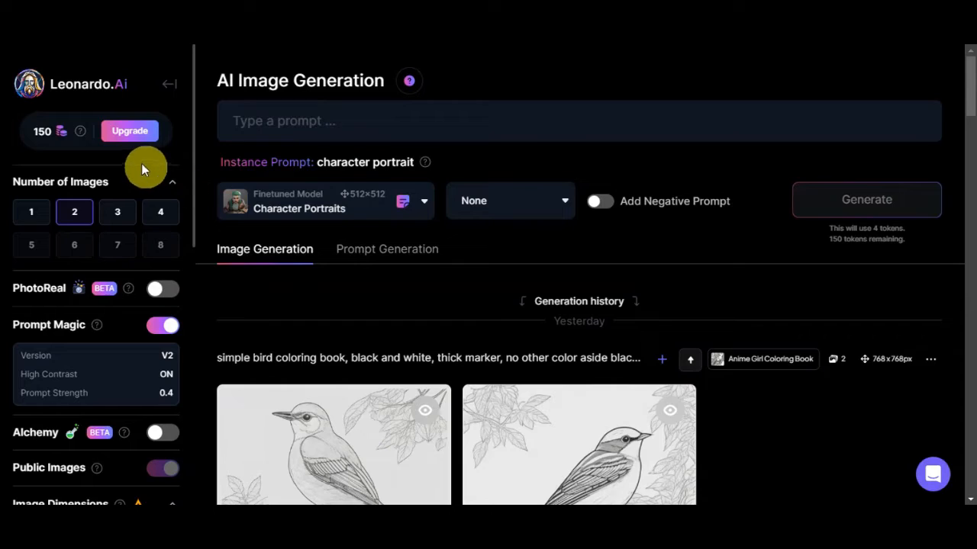
mouse_move(136, 185)
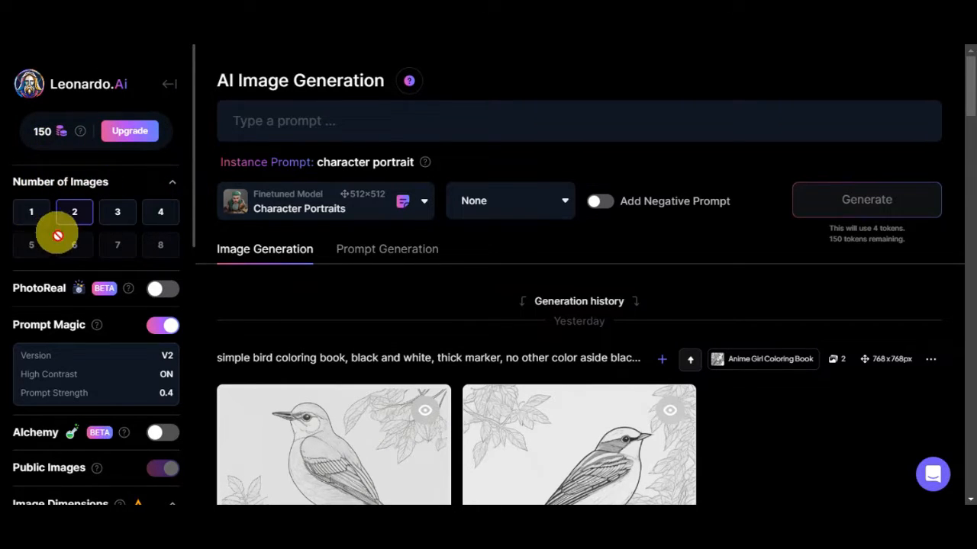
scroll("down", 3)
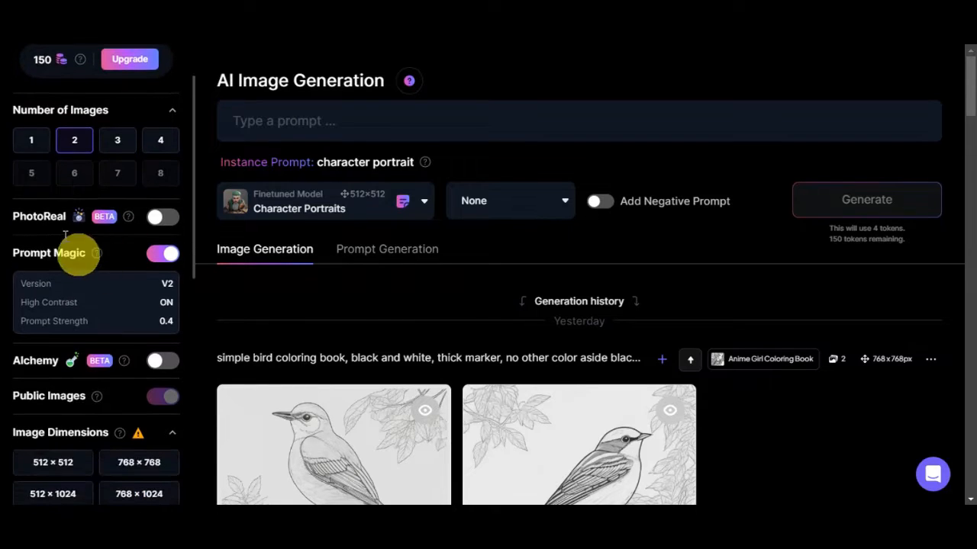
scroll("down", 3)
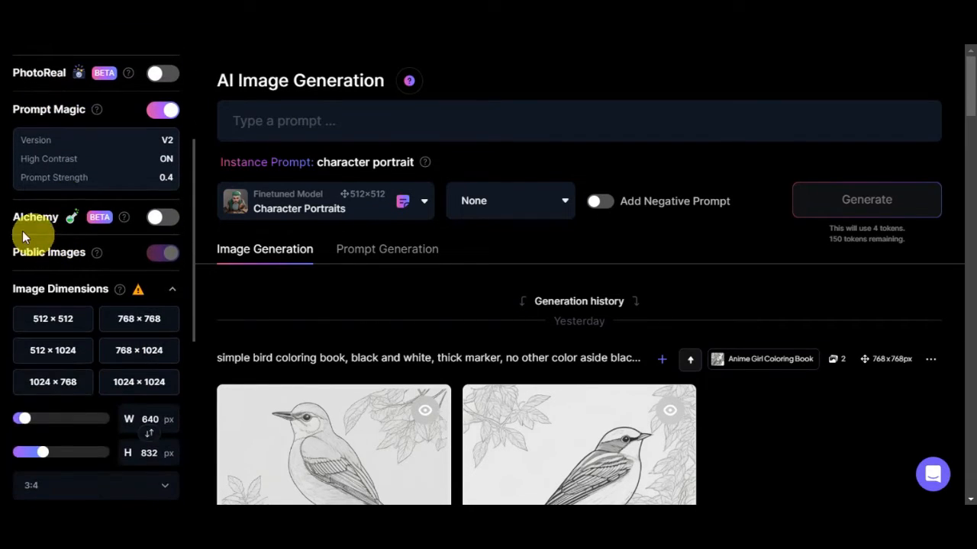
scroll("down", 3)
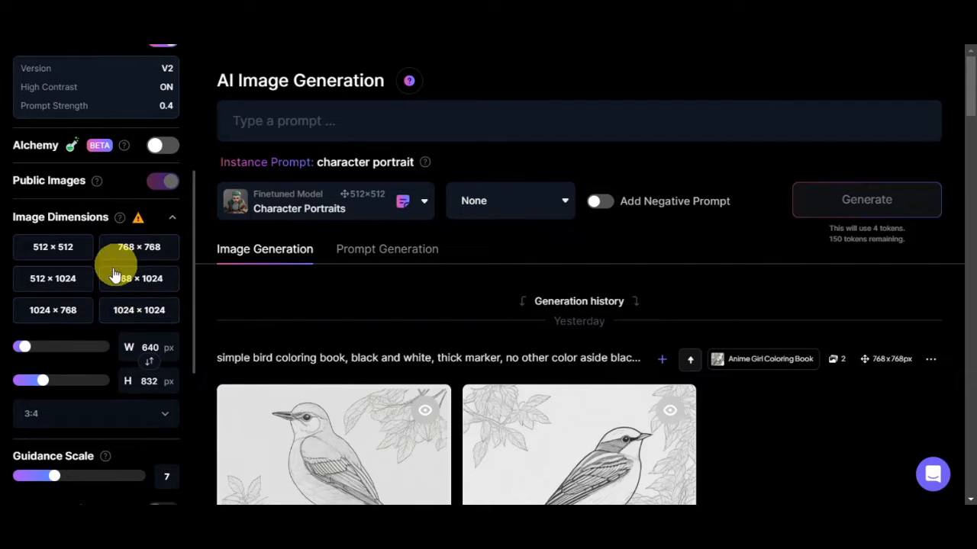
scroll("down", 3)
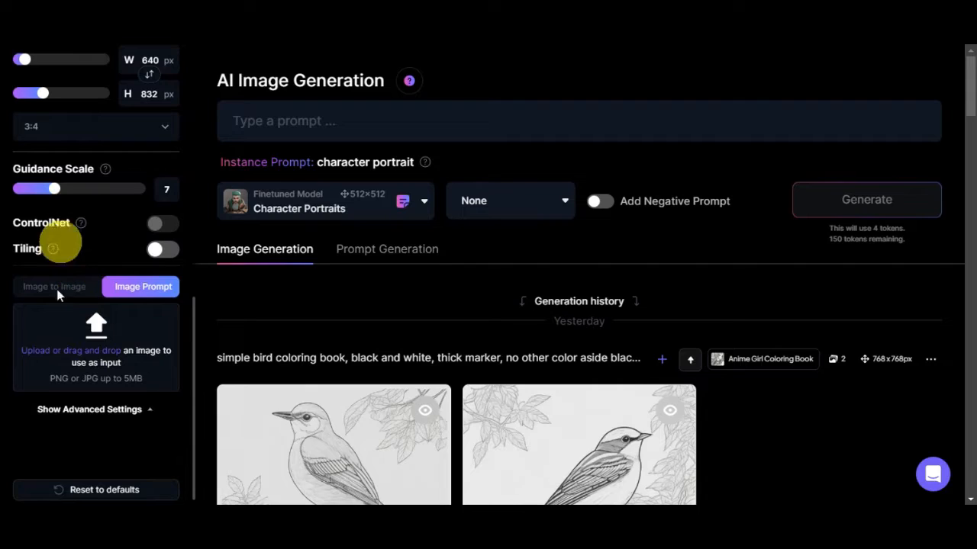
mouse_move(139, 359)
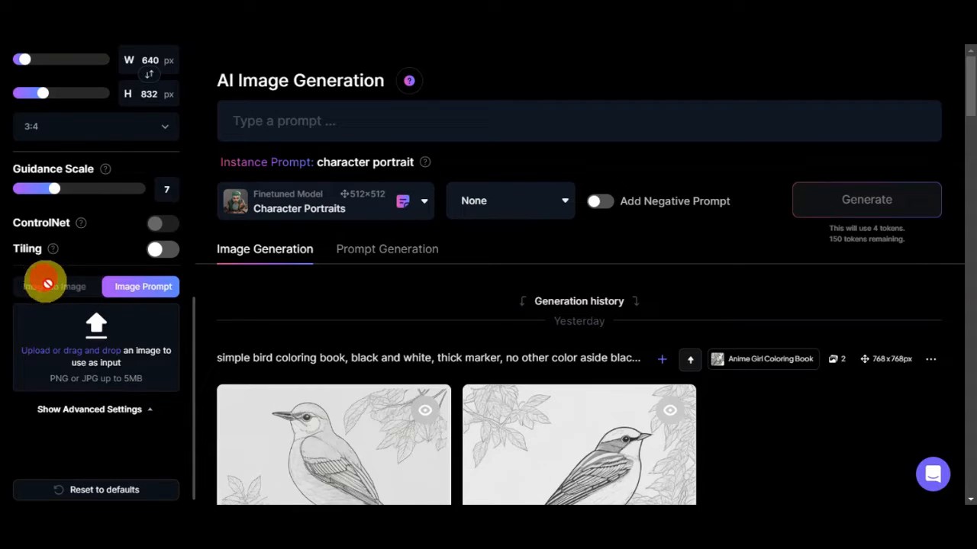
mouse_move(156, 428)
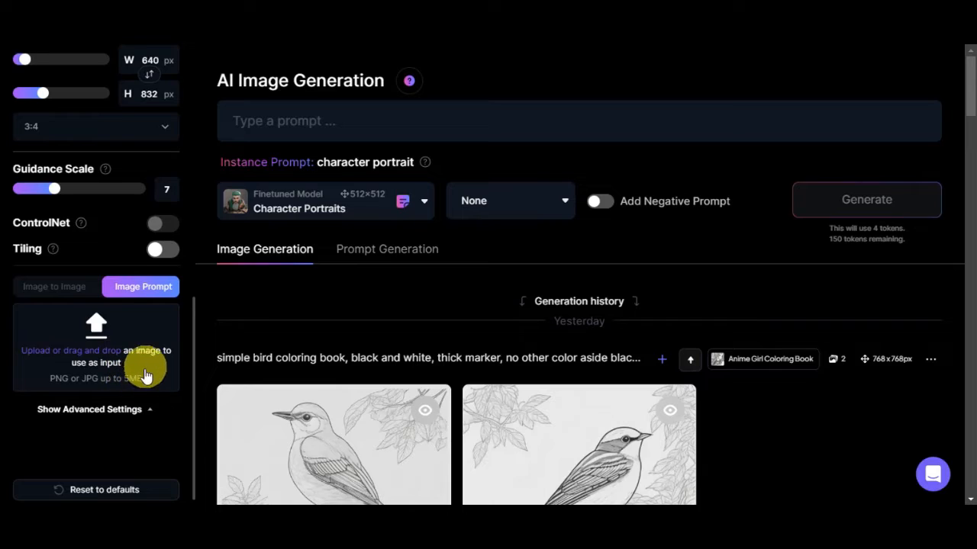
scroll("down", 3)
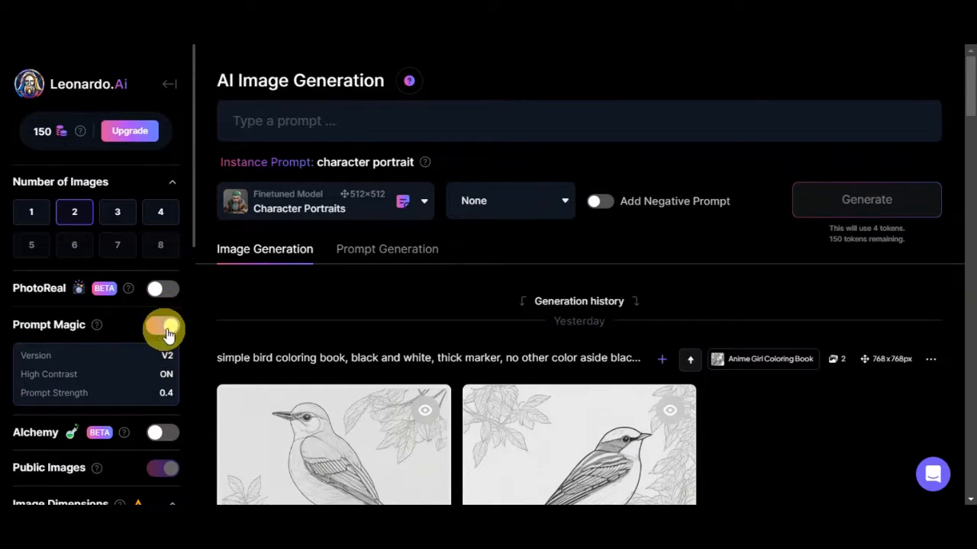
- Turn off Prompt Magic and pick Image to Image to upload a portrait
left_click(162, 324)
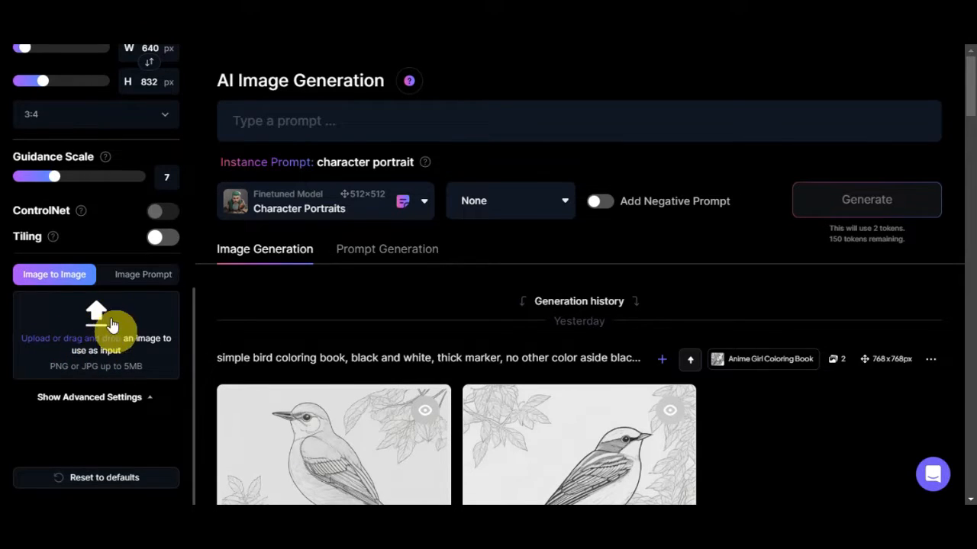
mouse_move(118, 334)
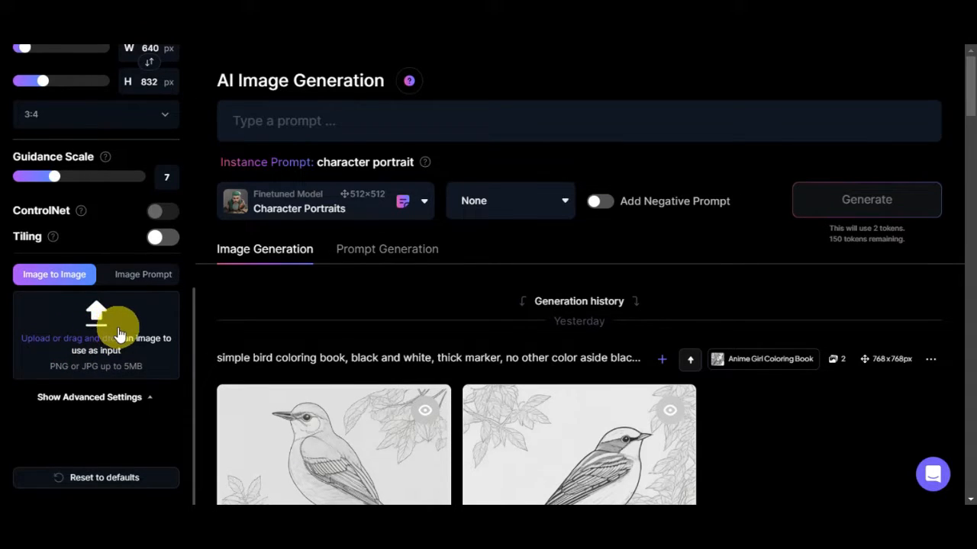
left_click(95, 338)
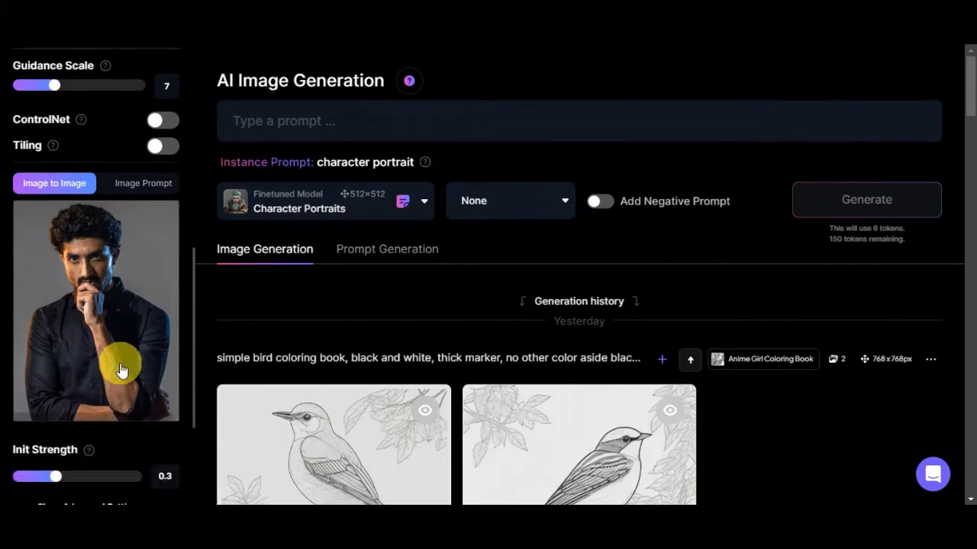
- Set Init Strength for the uploaded portrait from 0.3 to 0.34
scroll("down", 3)
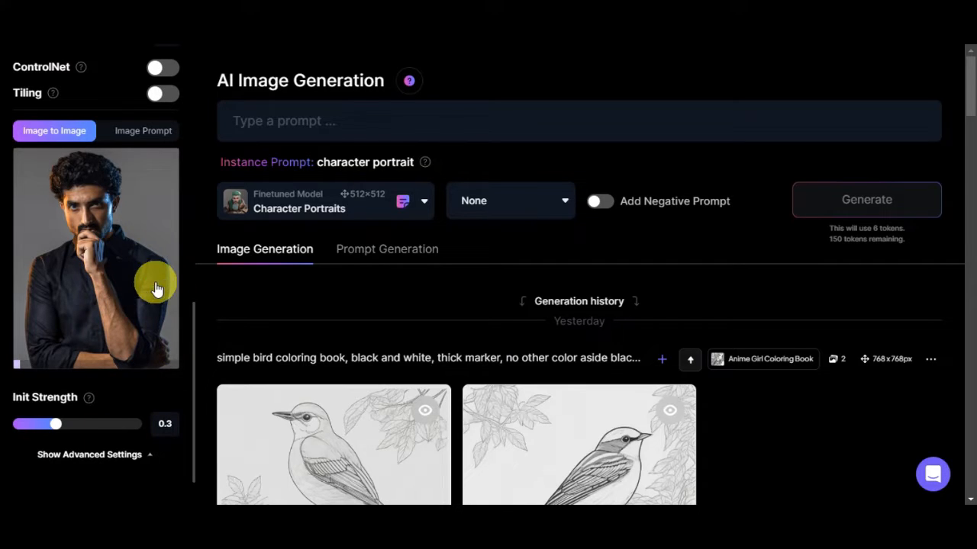
scroll("down", 3)
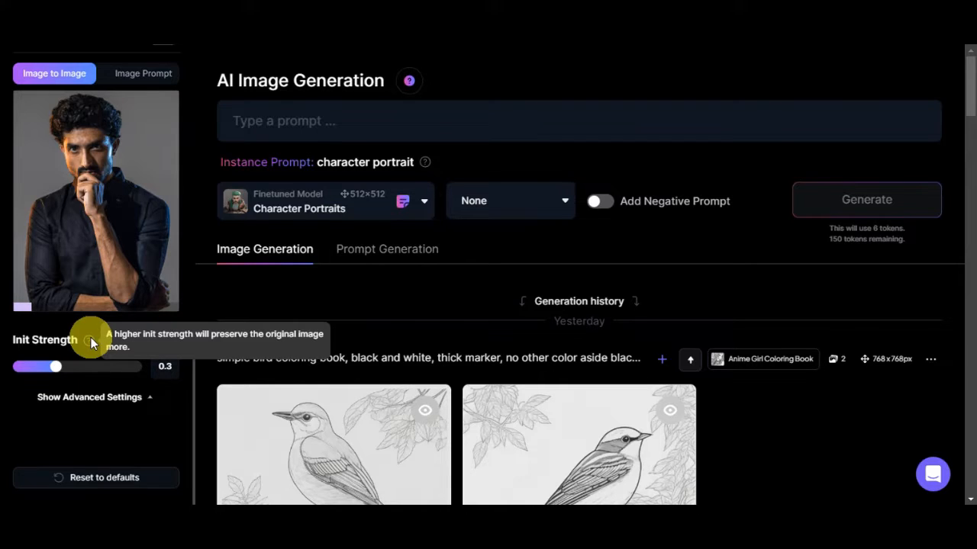
left_click_drag(55, 367, 40, 367)
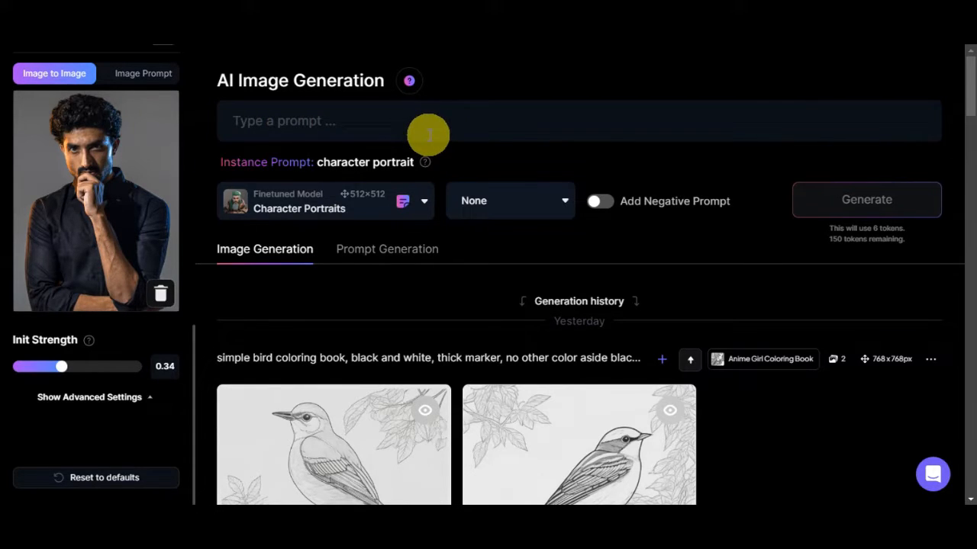
mouse_move(420, 118)
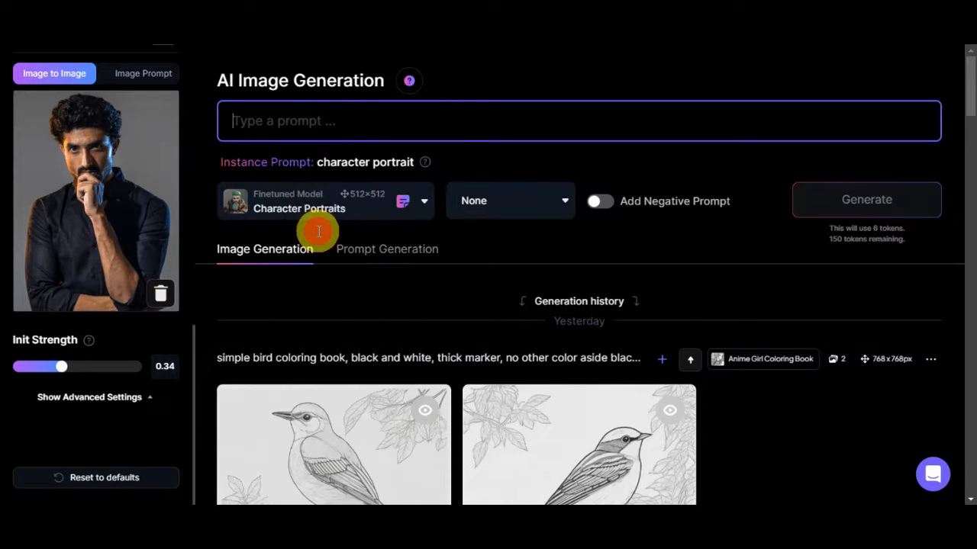
- Enter the larger-than-life superhero prompt with dynamic pose, vibrant costume and cityscape
type("Turn my portrait into a larger-than-life superhero, complete with a dynamic pose, vibrant costume, and an epic cityscape in the background")
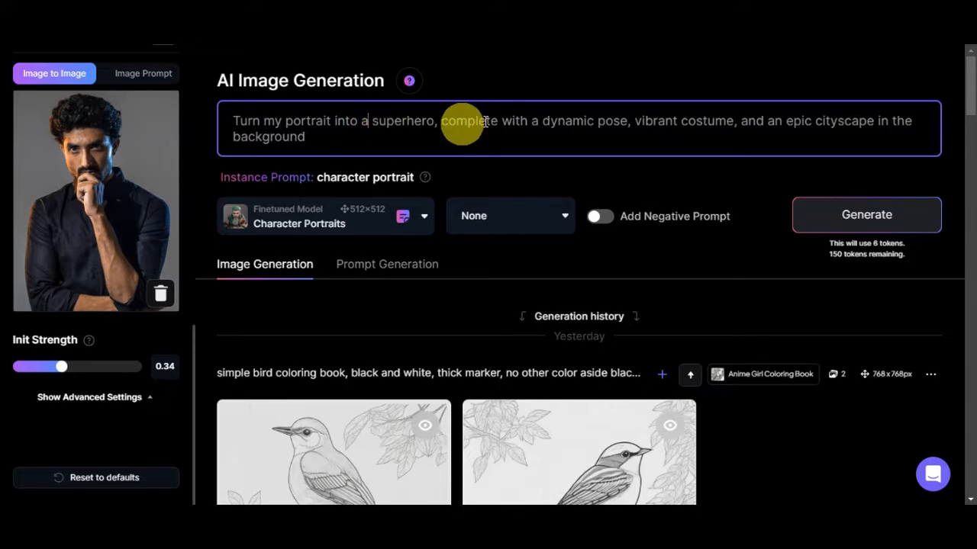
mouse_move(668, 134)
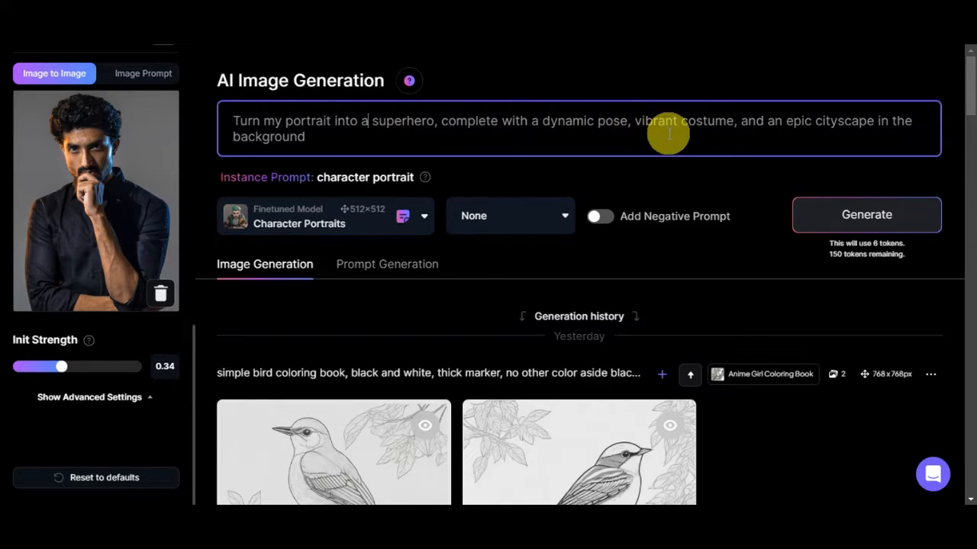
mouse_move(362, 137)
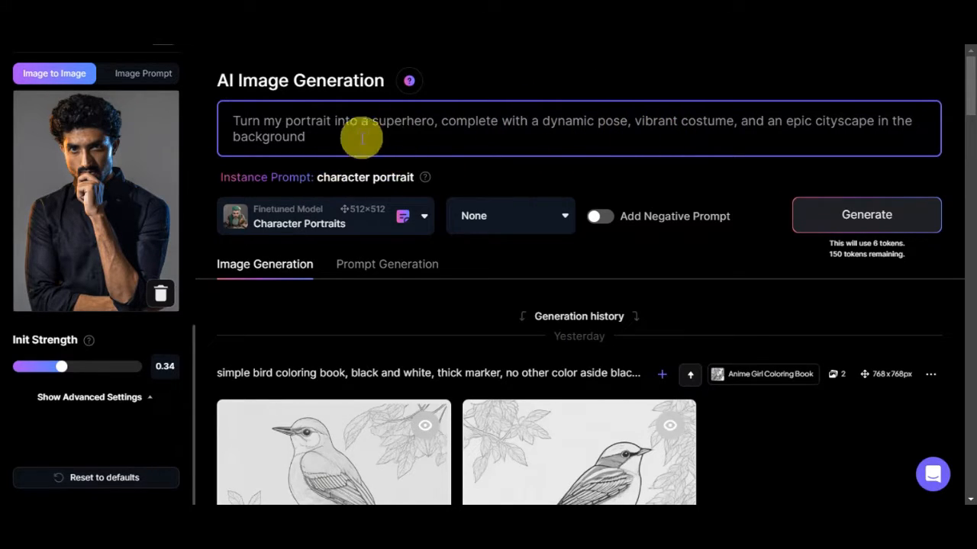
mouse_move(866, 214)
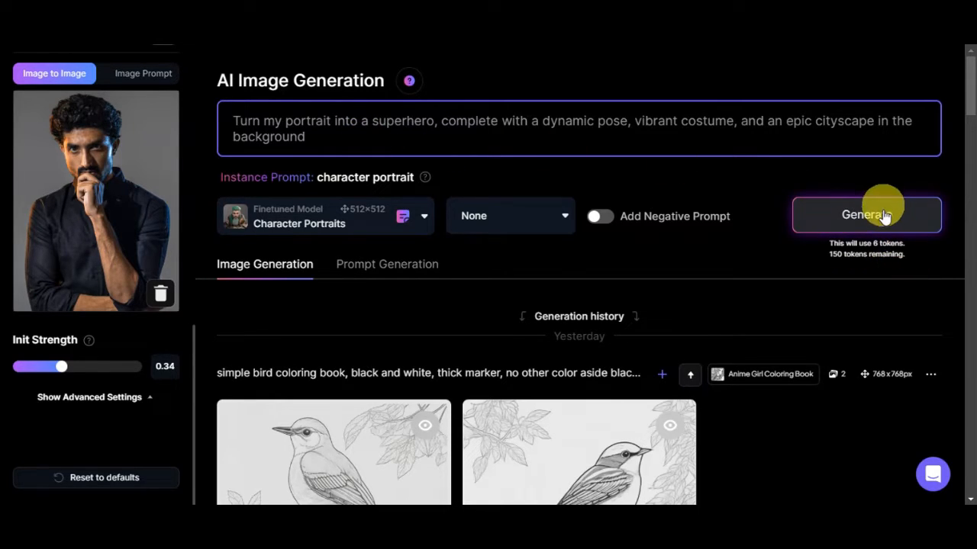
- Generate two superhero portraits, then enlarge the second one for inspection and close it
left_click(866, 216)
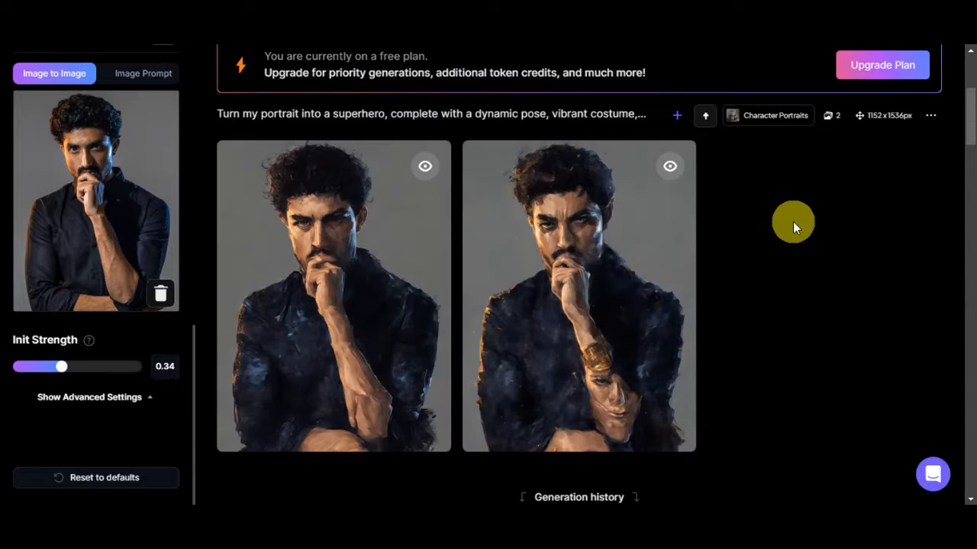
left_click(333, 296)
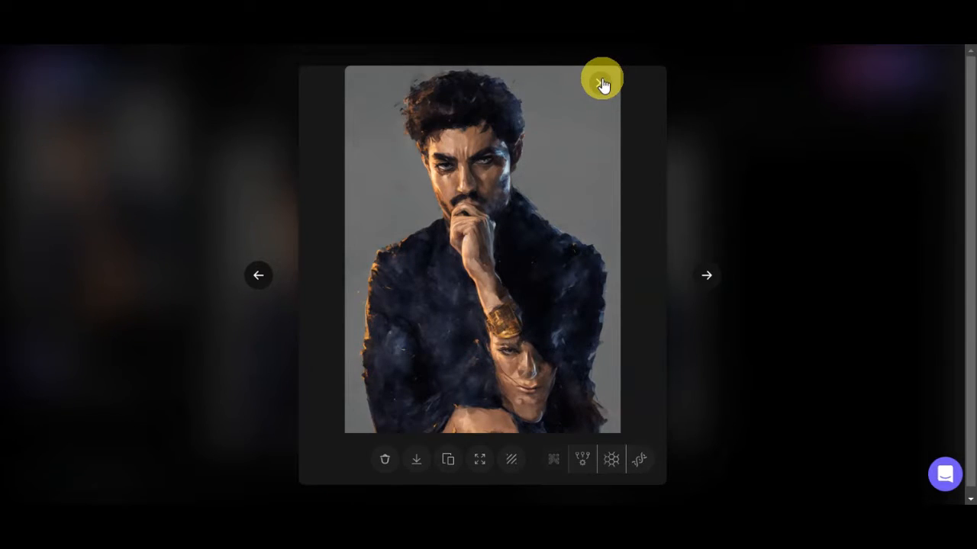
left_click(602, 81)
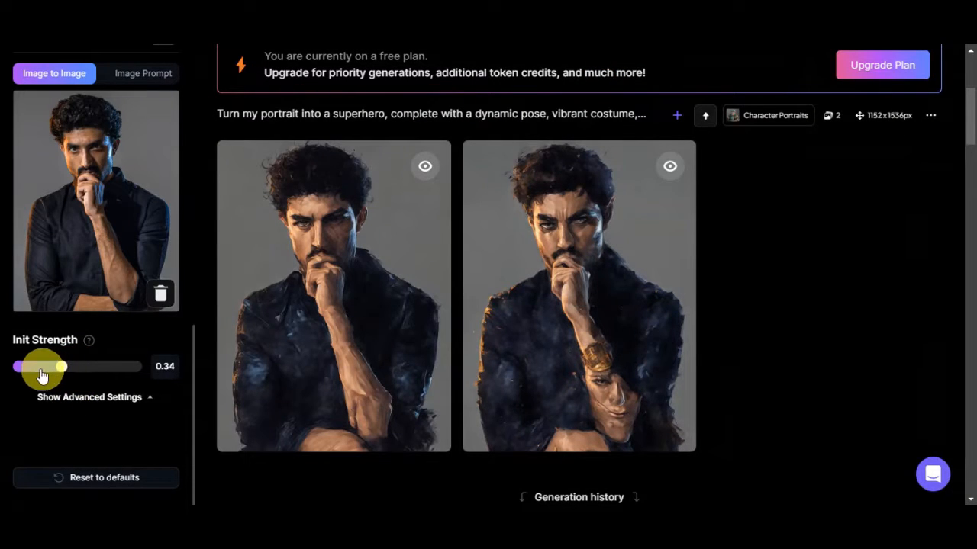
- Lower Init Strength to 0.18 and replace the prompt with a soaring superhero cityscape
left_click_drag(42, 367, 15, 366)
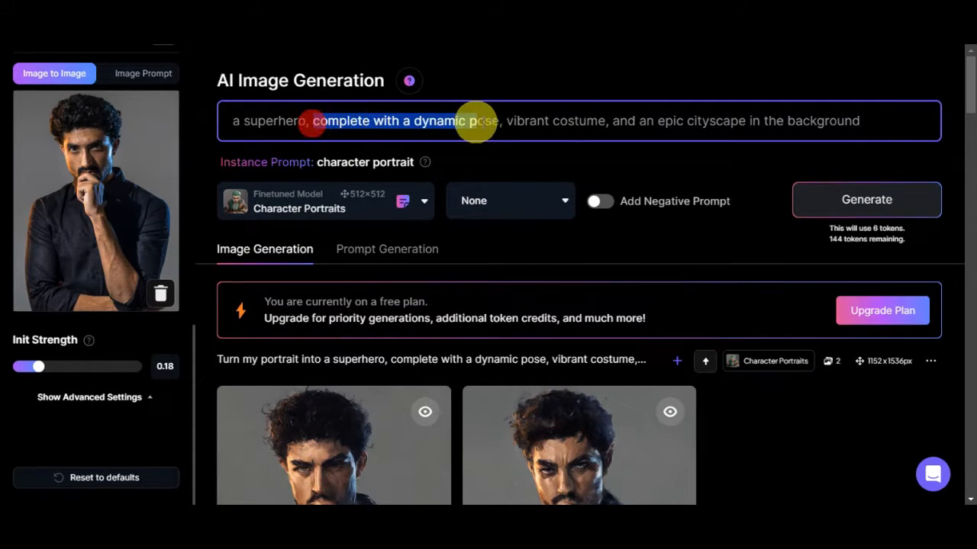
key("Delete")
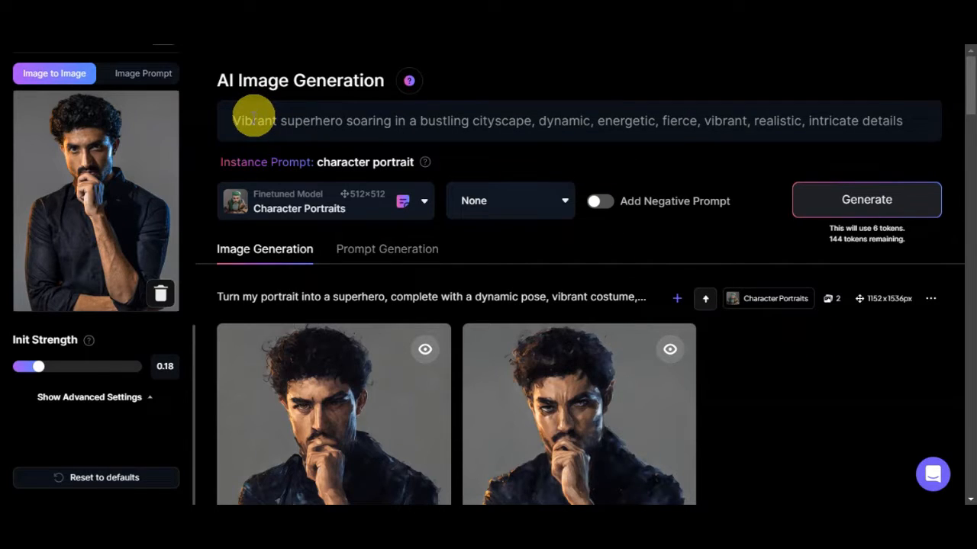
mouse_move(368, 121)
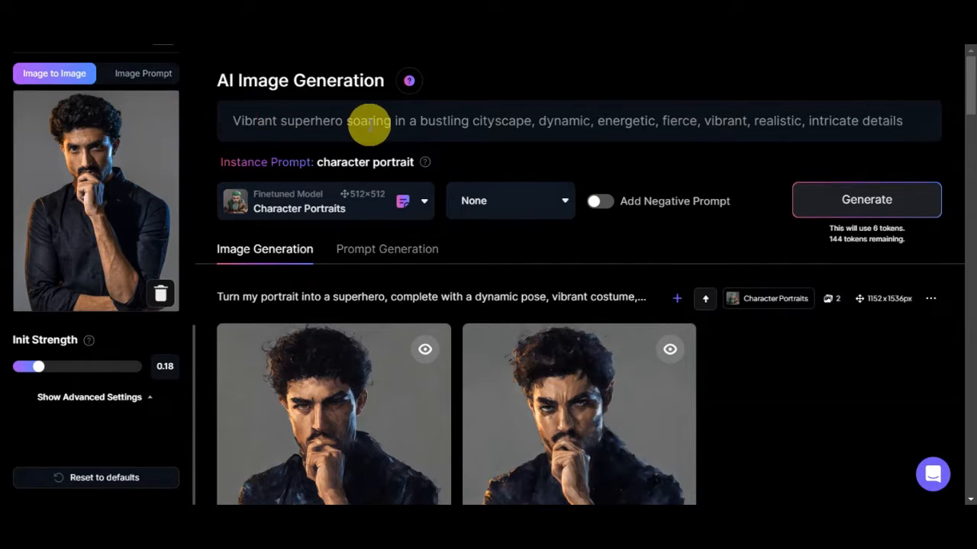
mouse_move(517, 120)
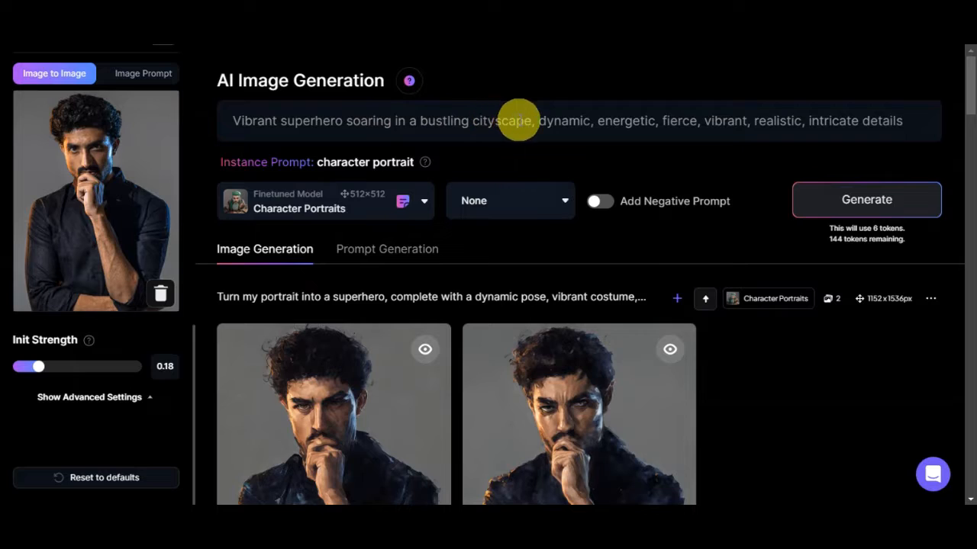
mouse_move(715, 150)
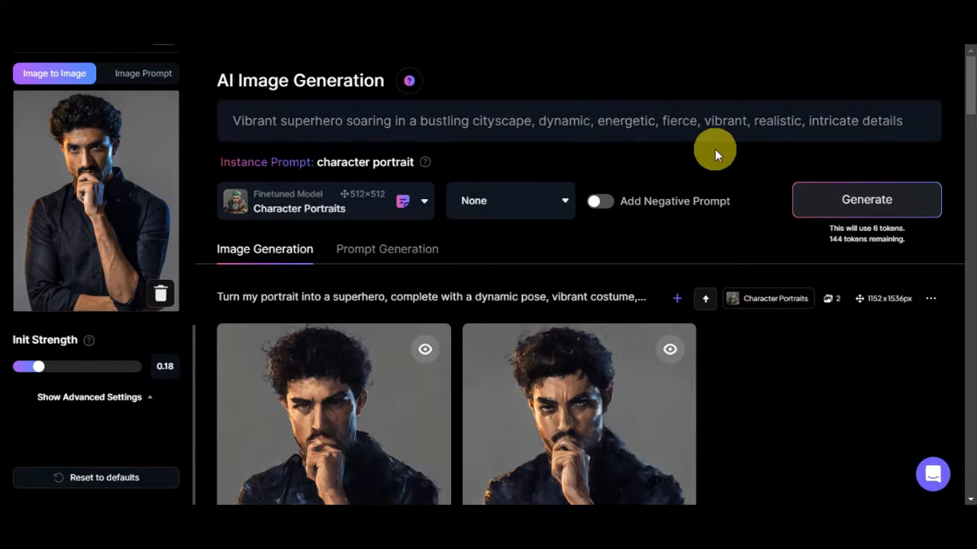
mouse_move(884, 122)
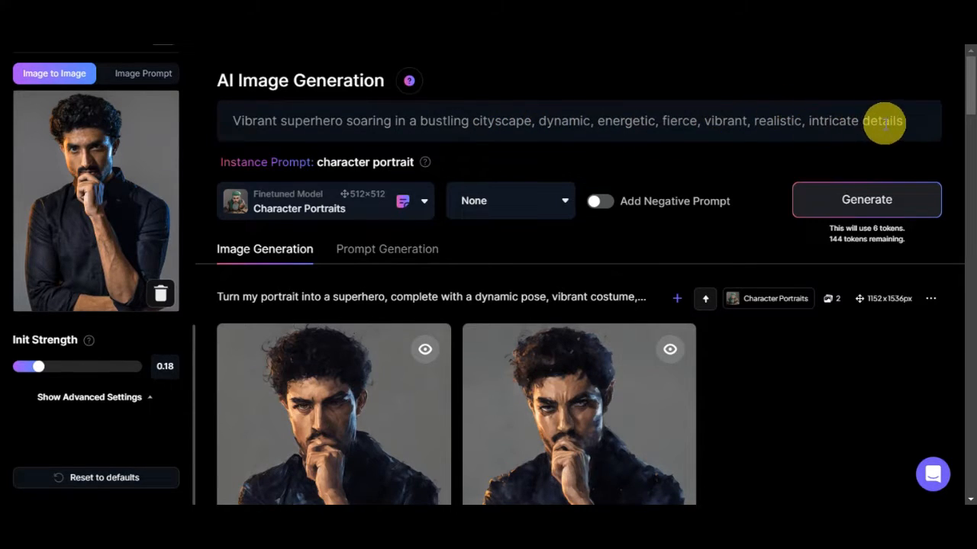
- Add the negative prompt 'deformed body, broken limbs' and generate new images
left_click(600, 200)
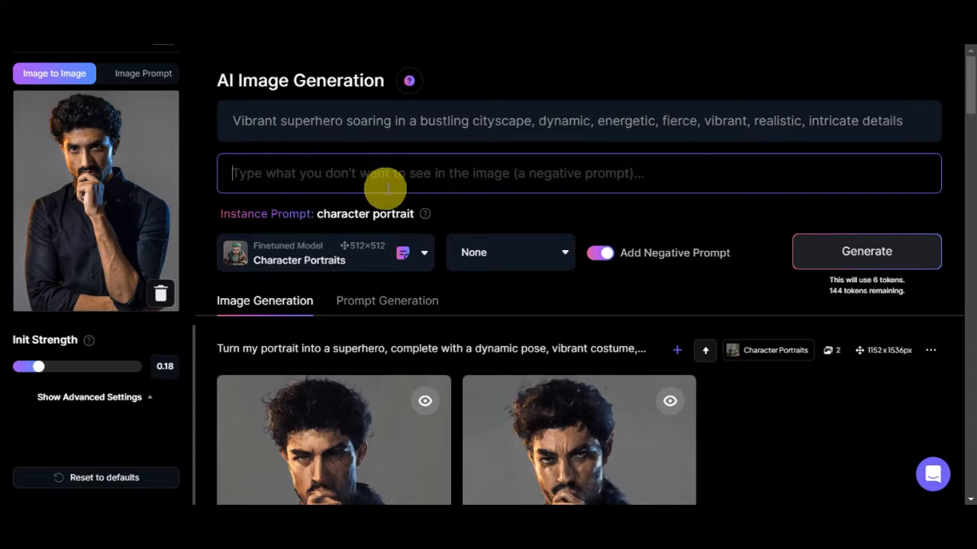
mouse_move(553, 181)
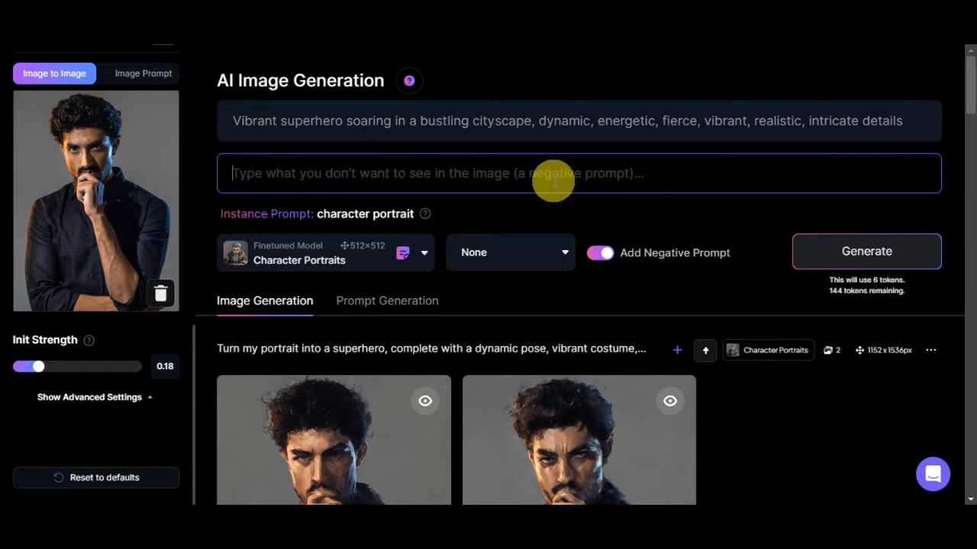
type("deformed body,")
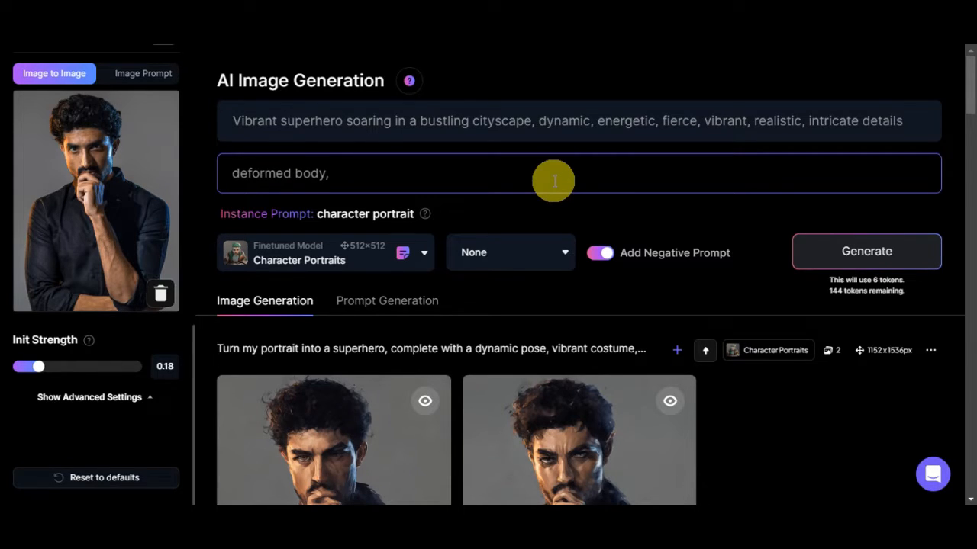
type("broken limbs")
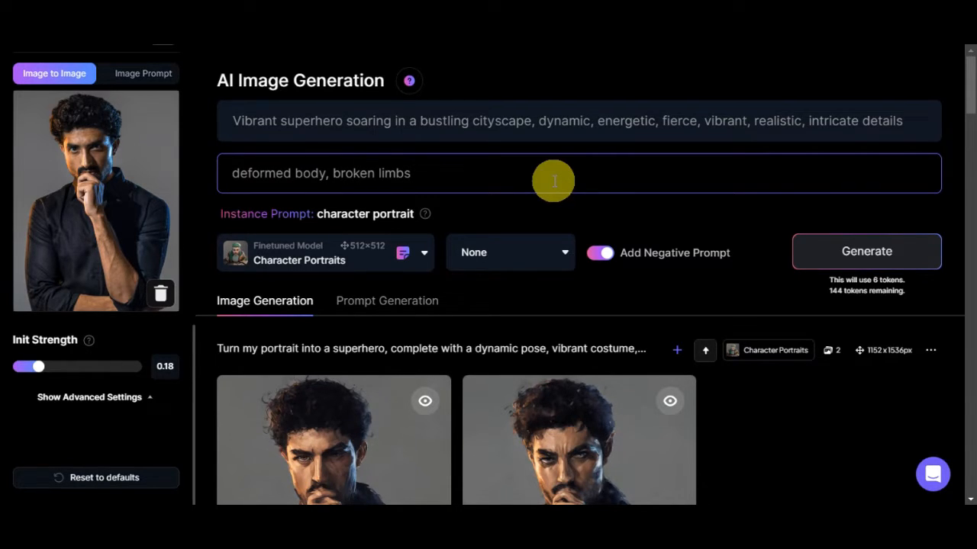
left_click(866, 251)
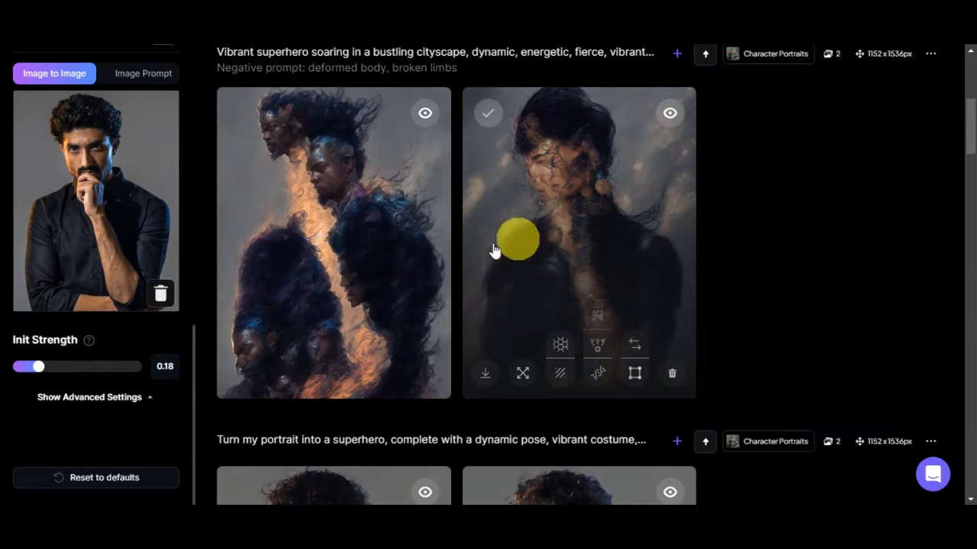
- Set Init Strength to 0.37 and add 'multiple person' to the negative prompt
left_click_drag(38, 366, 52, 370)
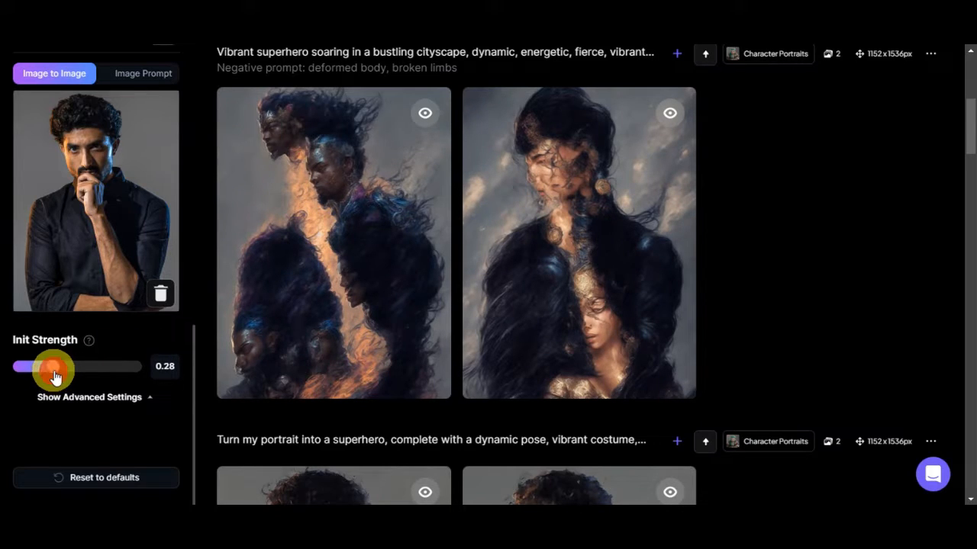
left_click_drag(53, 367, 80, 367)
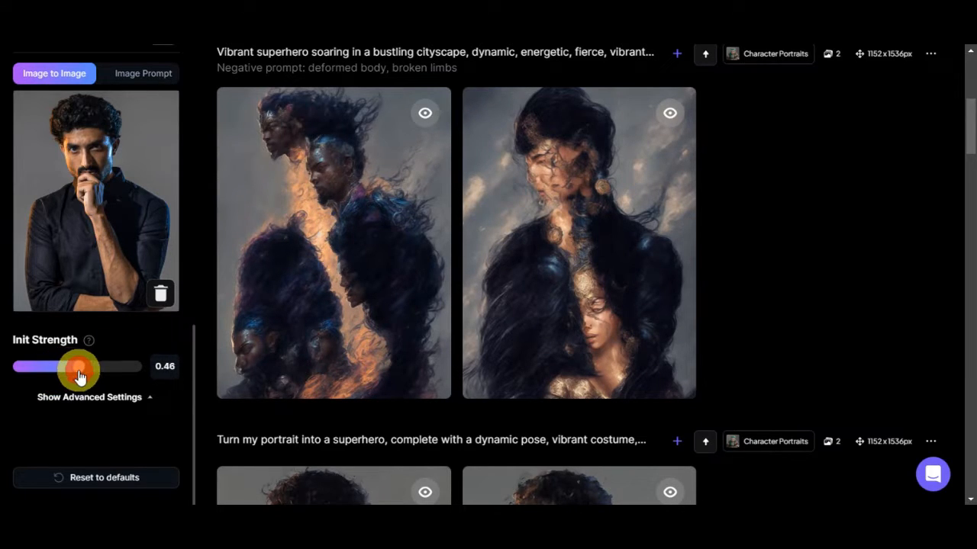
left_click_drag(80, 370, 65, 370)
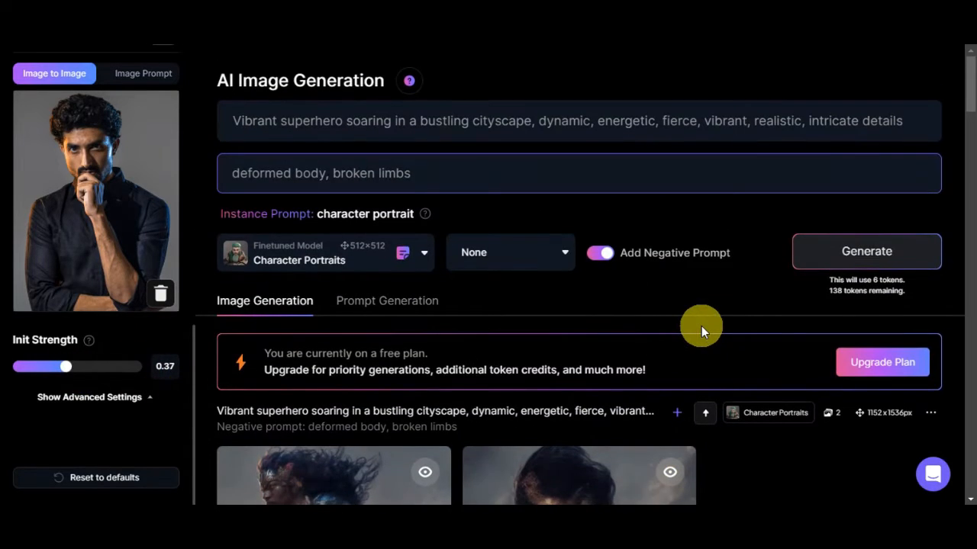
left_click(451, 173)
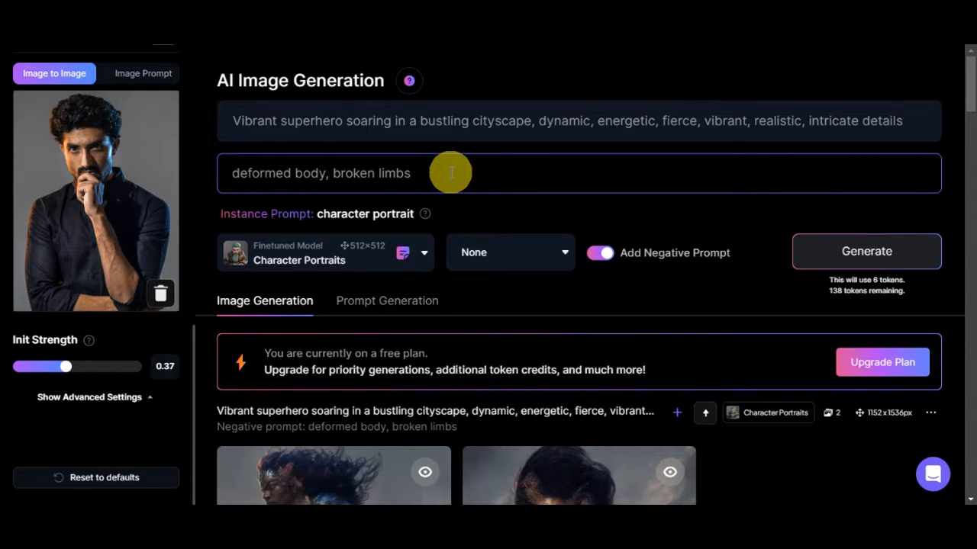
type(", multiple person")
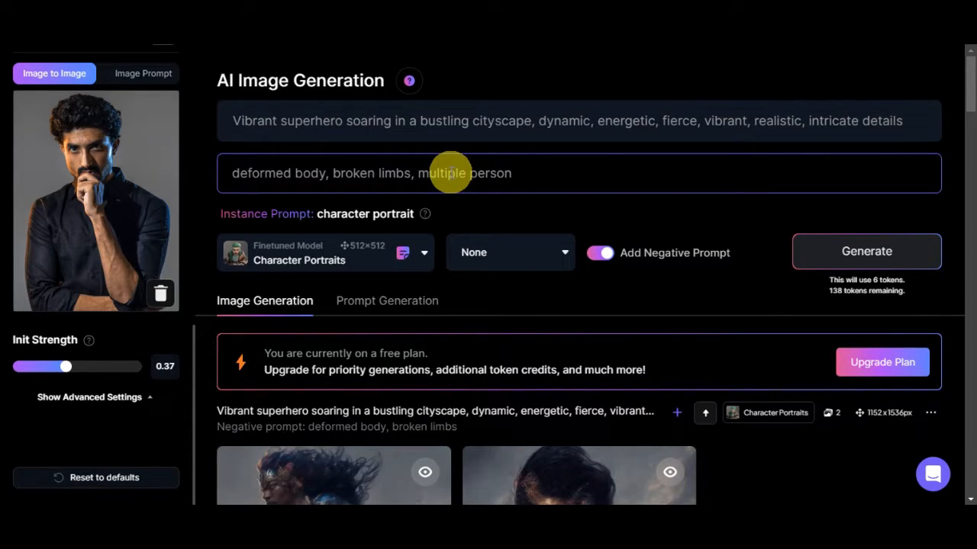
mouse_move(429, 258)
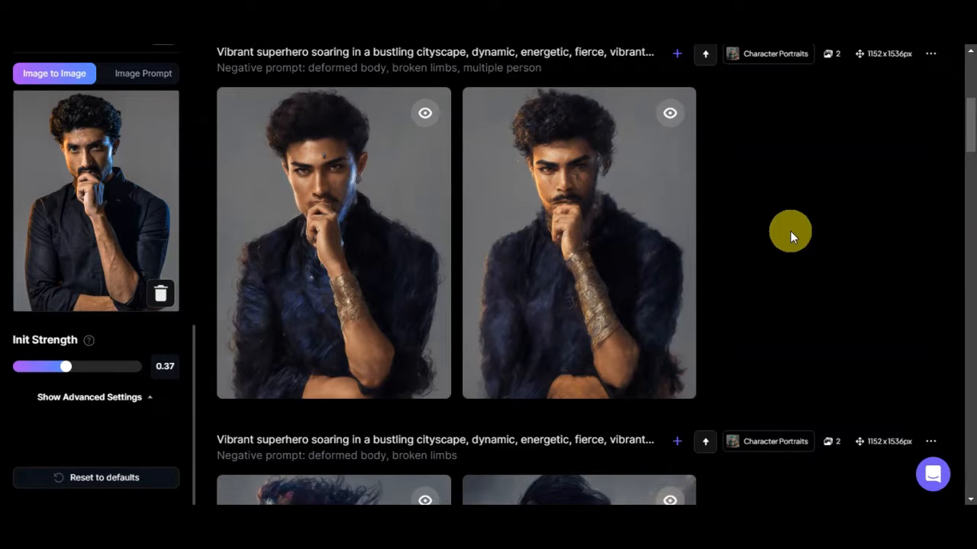
mouse_move(78, 231)
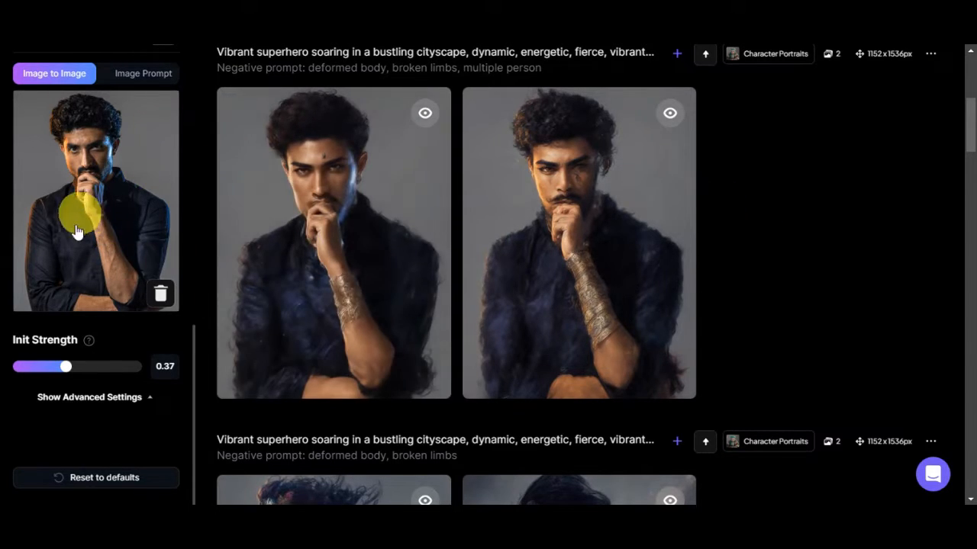
mouse_move(98, 244)
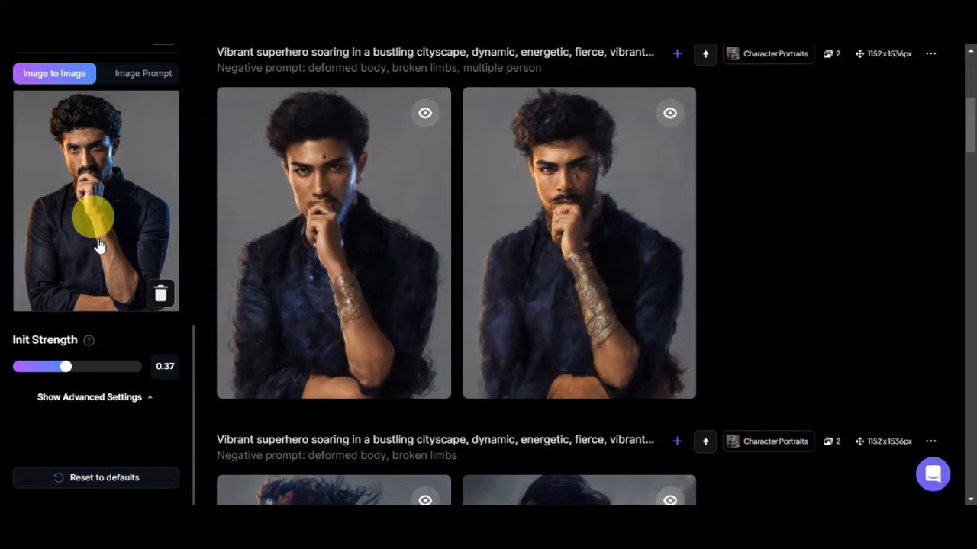
mouse_move(141, 233)
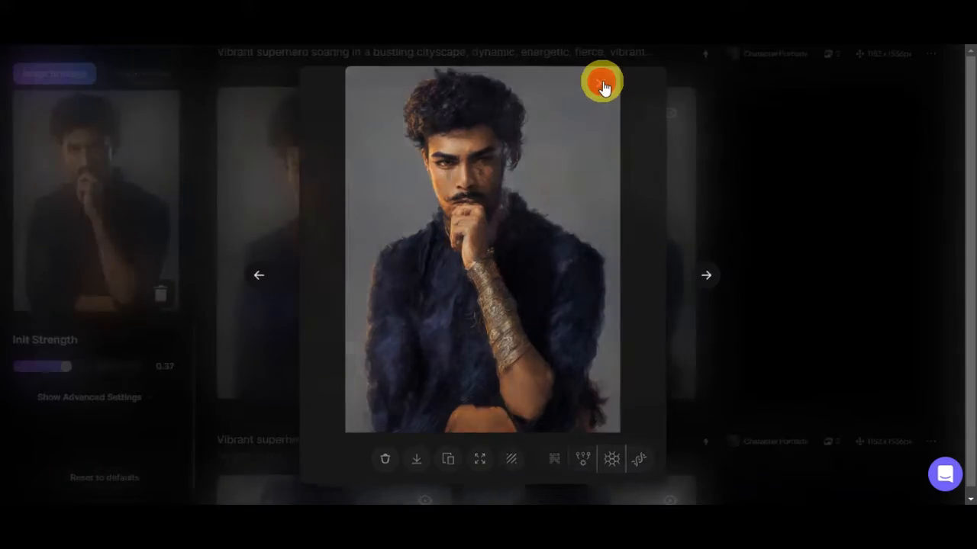
- Close the enlarged portrait and lower Init Strength to about 0.3
left_click(602, 80)
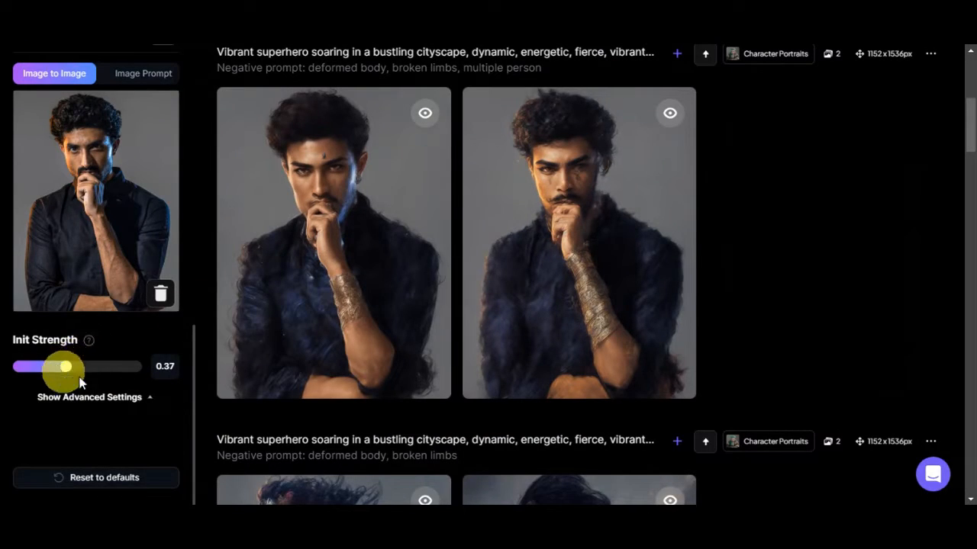
left_click_drag(67, 366, 55, 367)
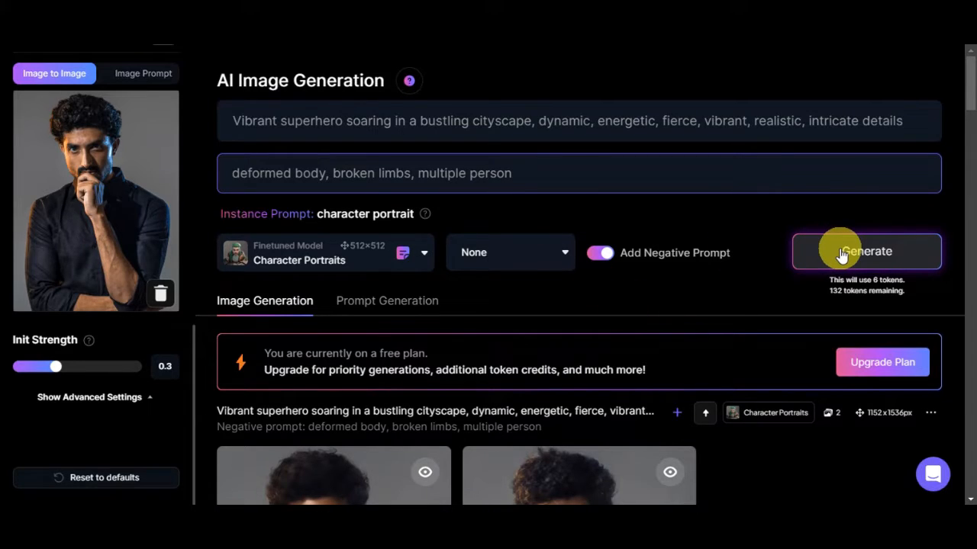
- Generate two portraits at Init Strength 0.31 and inspect one enlarged before closing
left_click(866, 251)
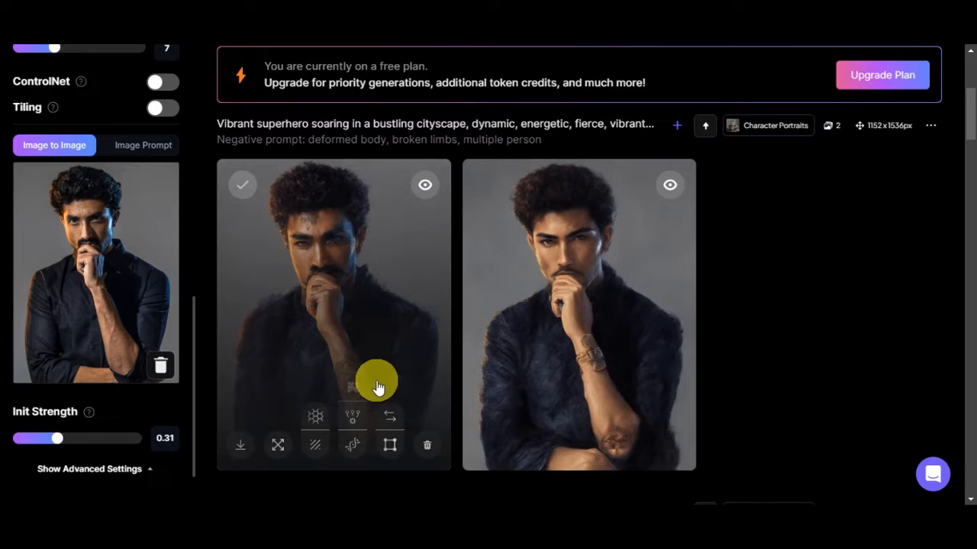
mouse_move(396, 322)
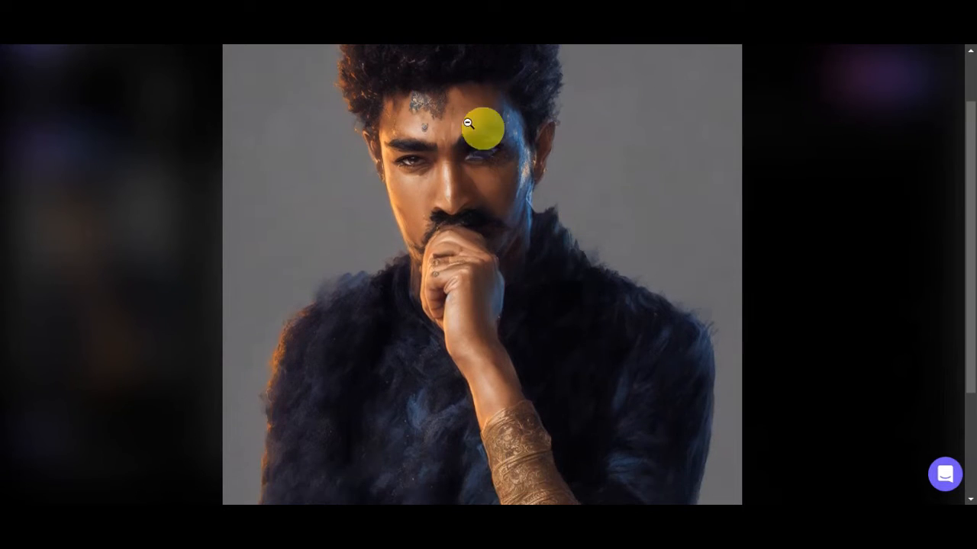
scroll("down", 3)
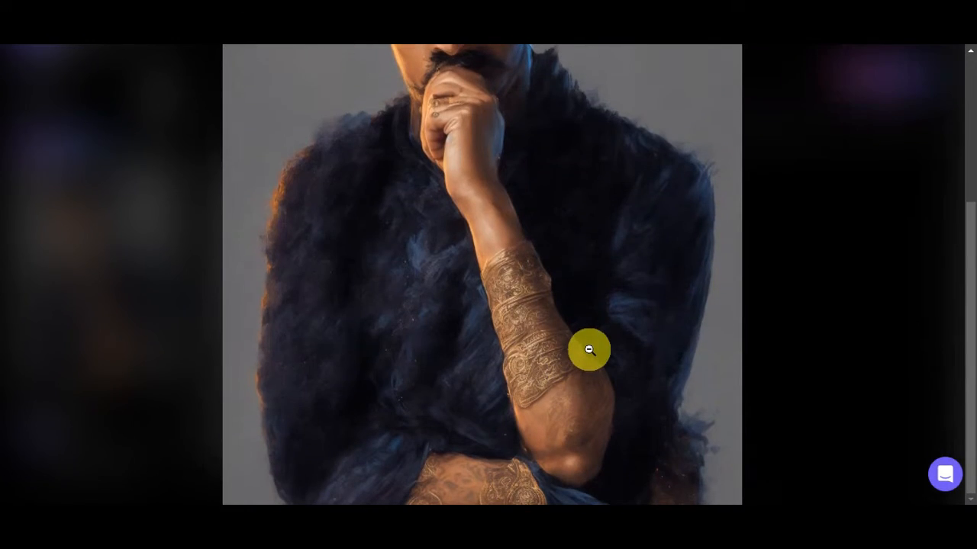
mouse_move(475, 322)
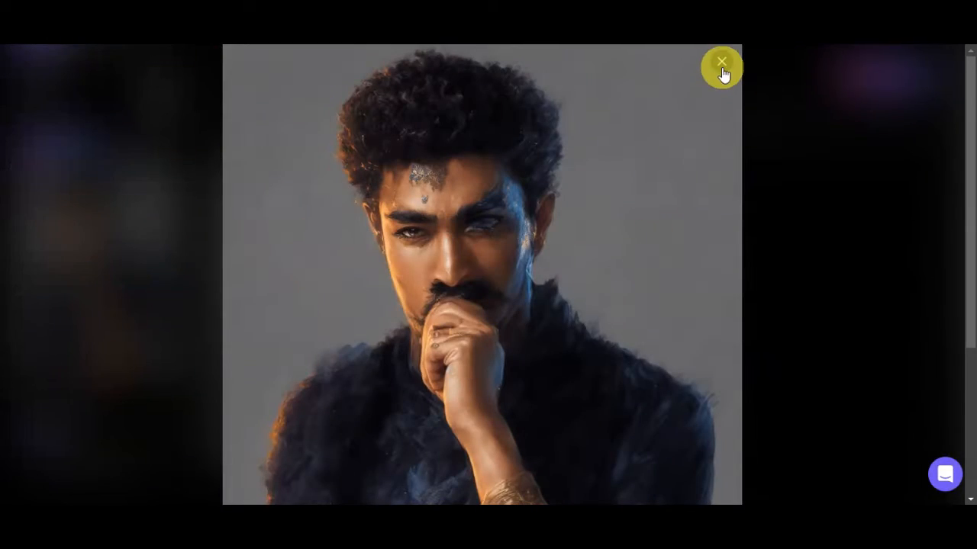
left_click(721, 64)
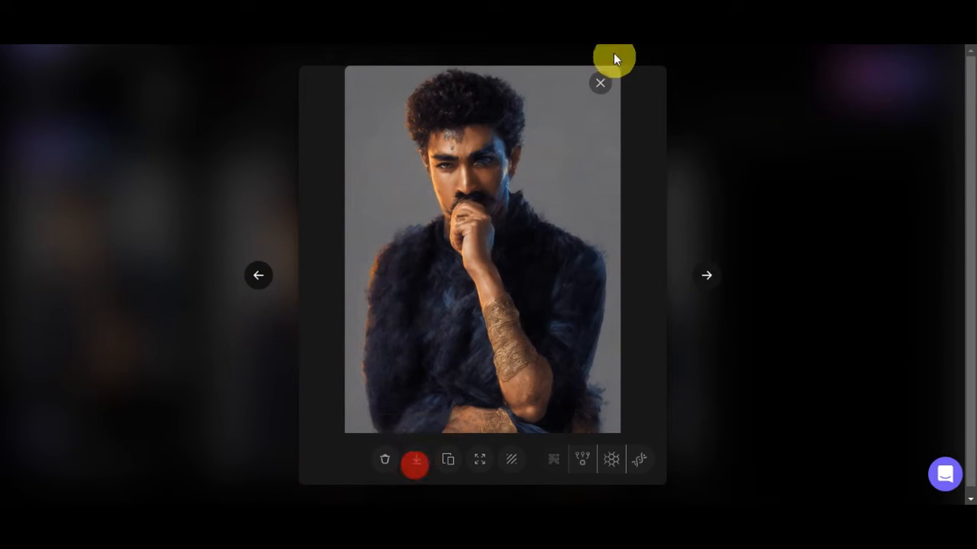
left_click(600, 82)
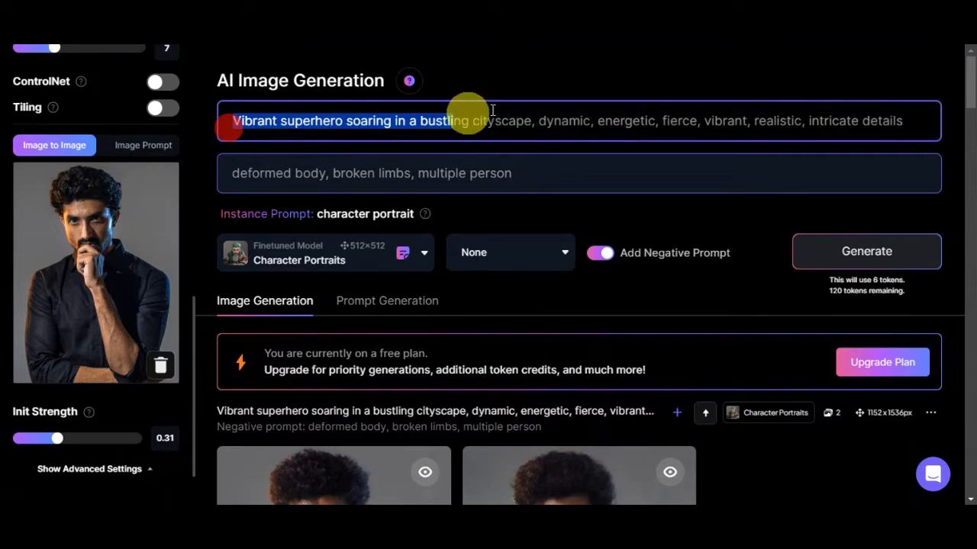
- Replace the superhero prompt with 'Full body 3D render of a Hawaiian man' octane-render description
key("delete")
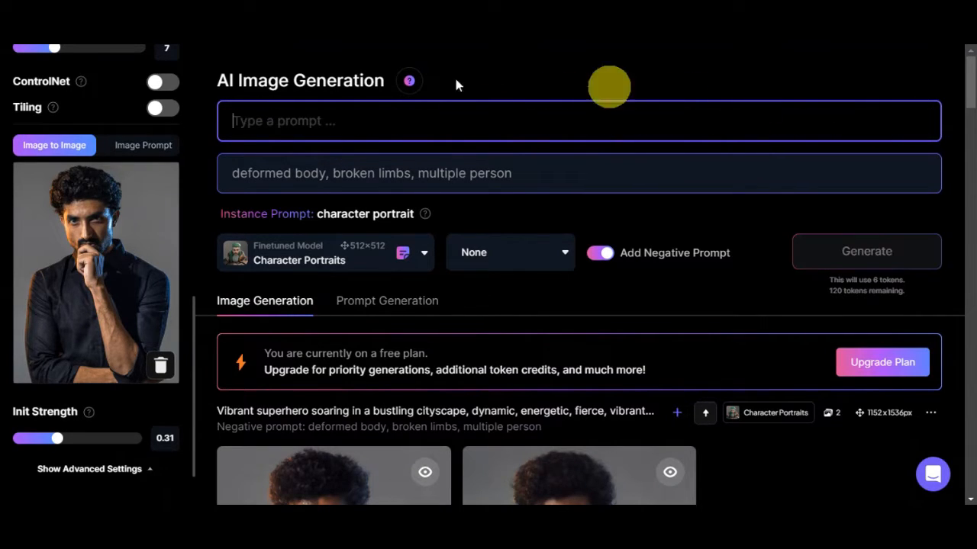
mouse_move(237, 146)
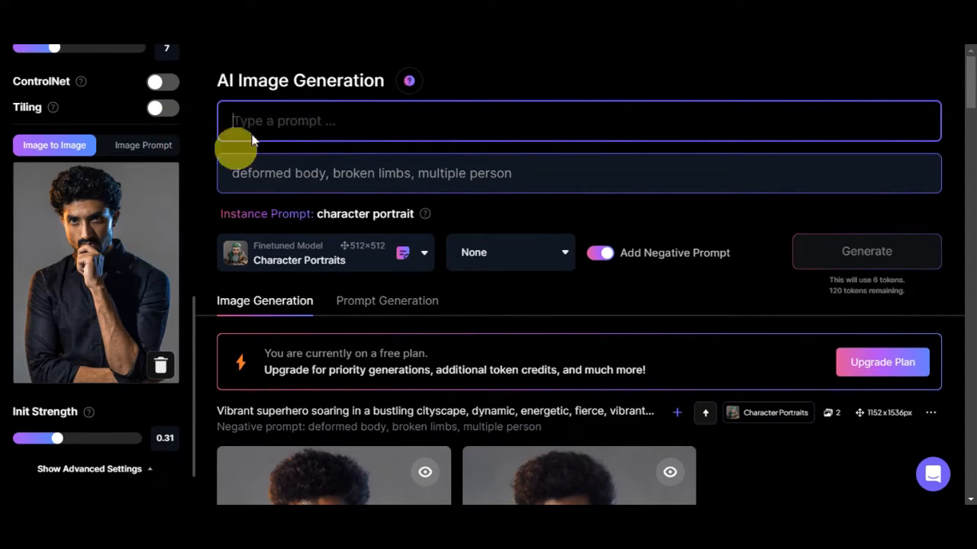
type("Full body 3D render of a Hawaiian man, in an intricately detailed octane render, donning casual beachwear, exuding confidence and charisma, in 8K resolution")
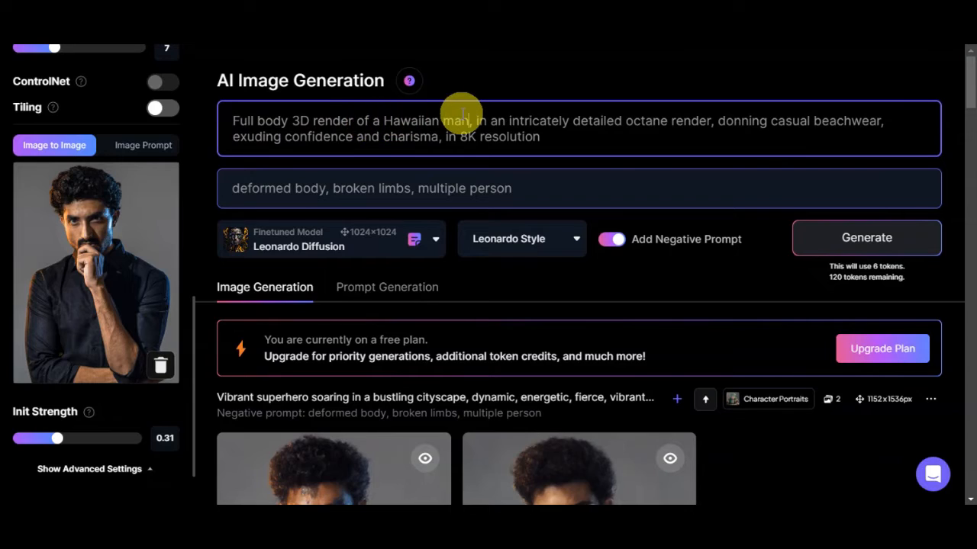
mouse_move(584, 126)
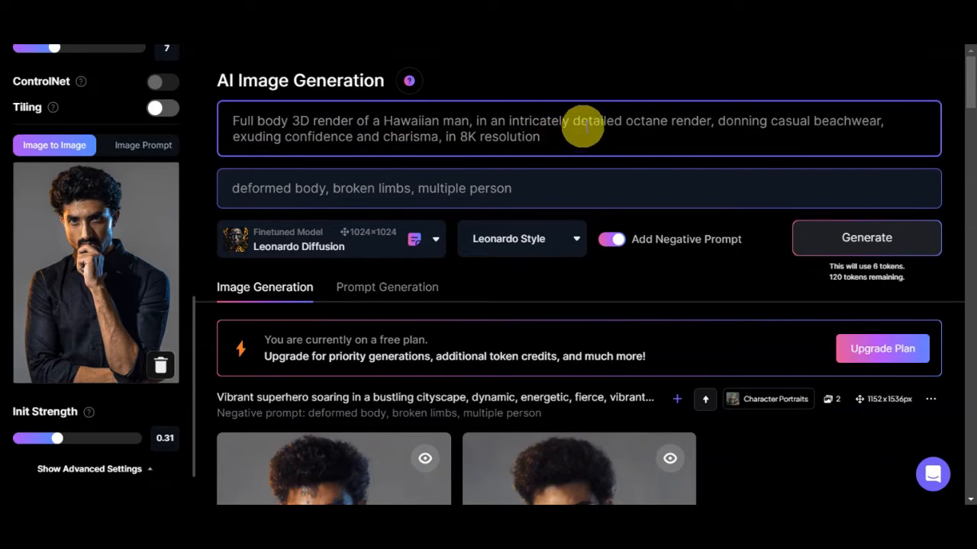
mouse_move(778, 126)
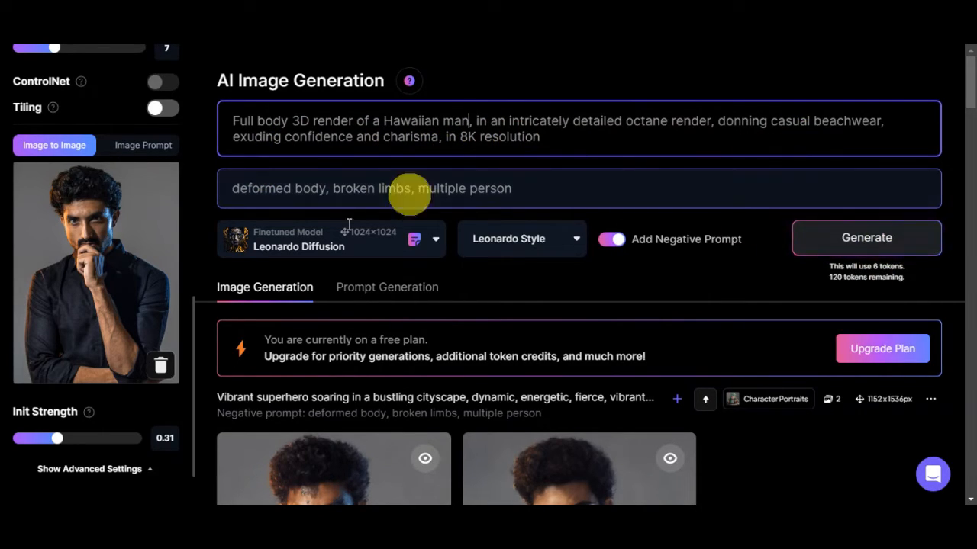
mouse_move(635, 218)
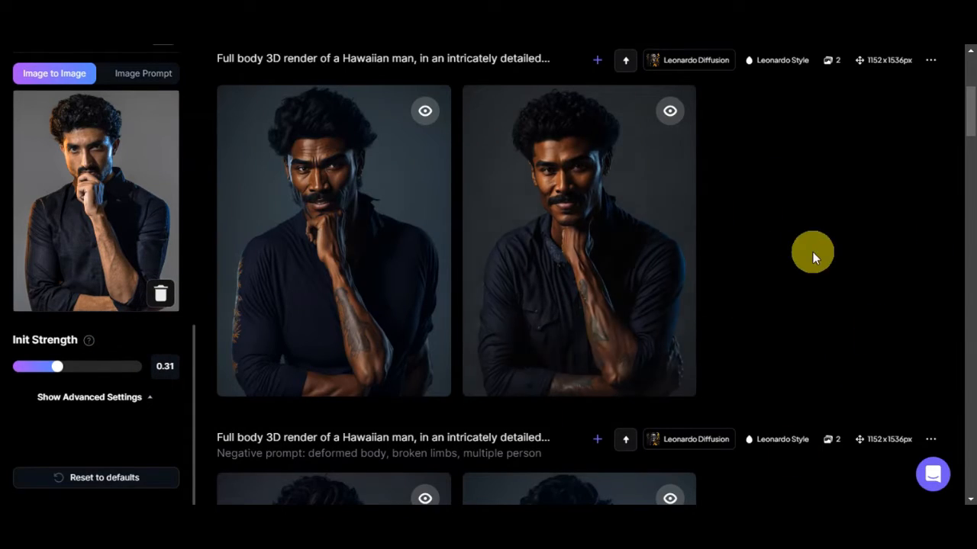
- View the smiling Hawaiian man render, then append 'the background to beach' to the prompt
left_click(333, 240)
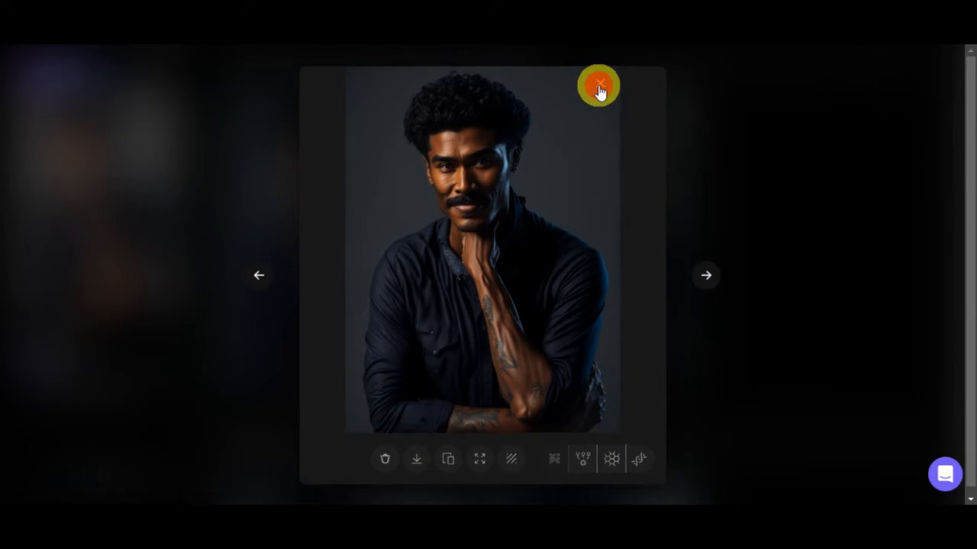
left_click(599, 86)
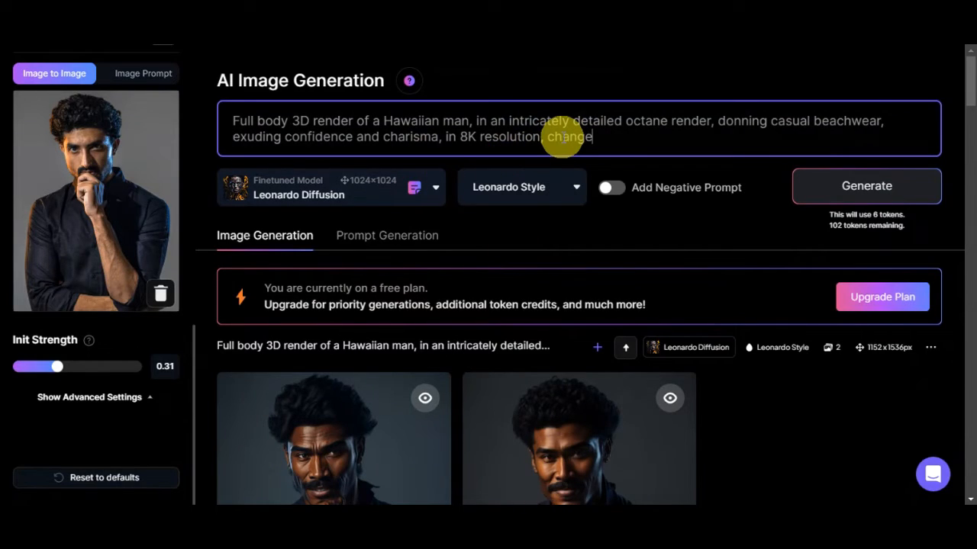
type("the background t")
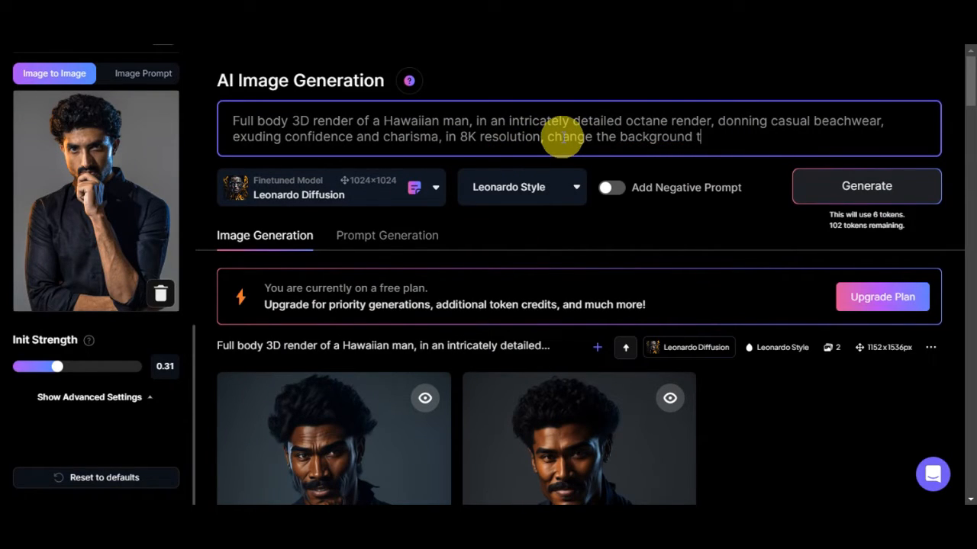
type("o beach")
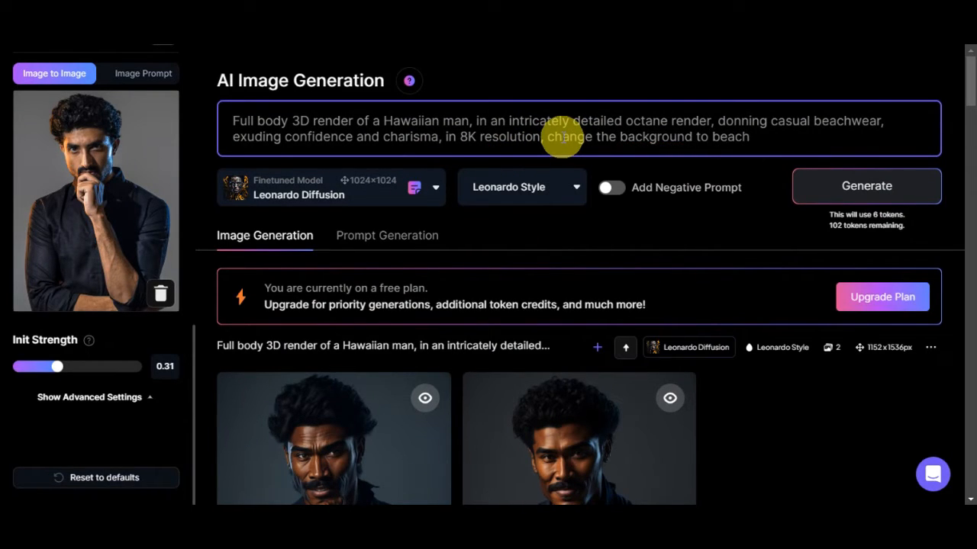
- Enlarge the beach renders, move to the rocky-shore one, and download it
scroll("down", 3)
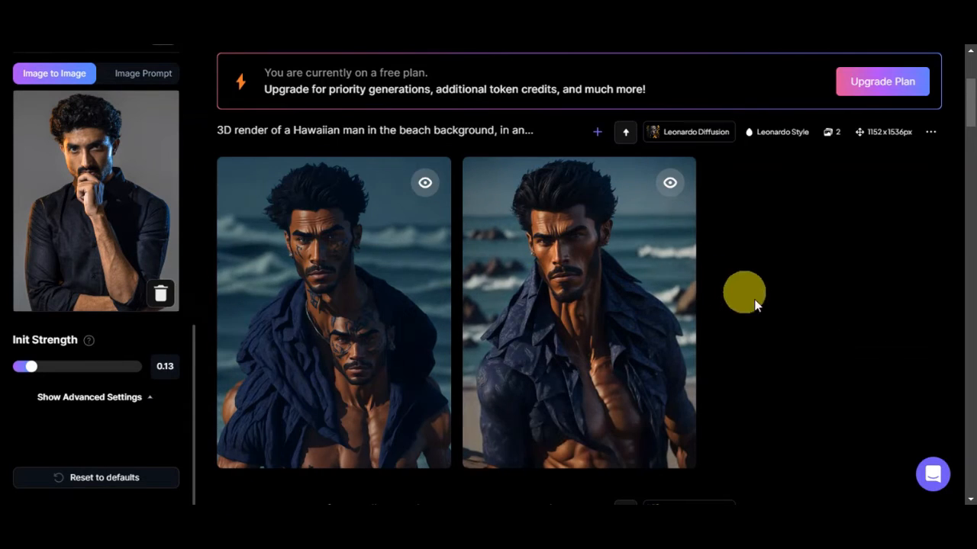
left_click(334, 305)
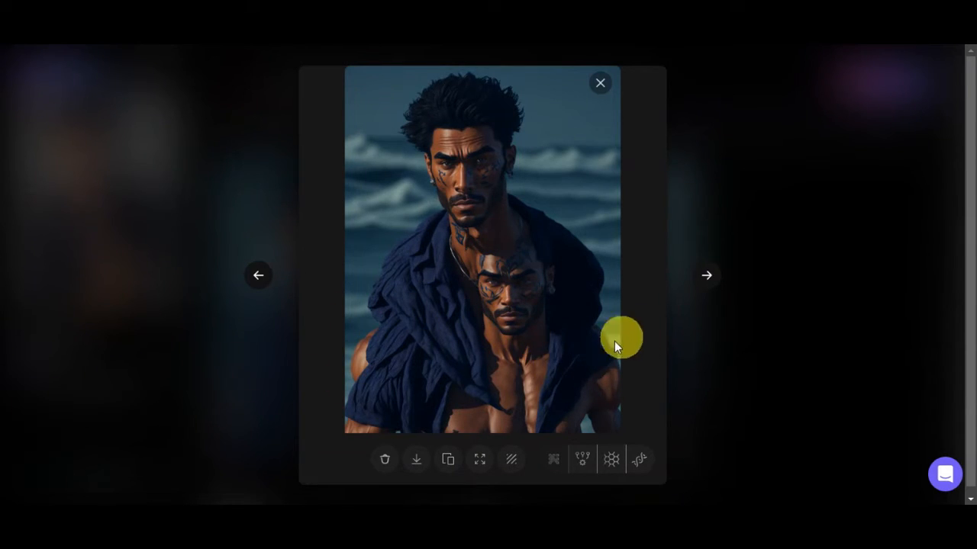
left_click(706, 275)
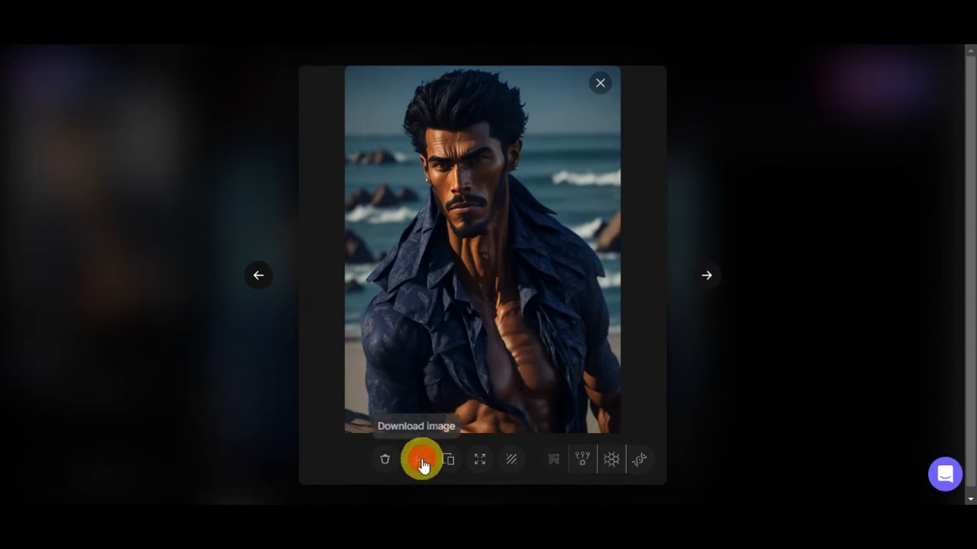
left_click(600, 83)
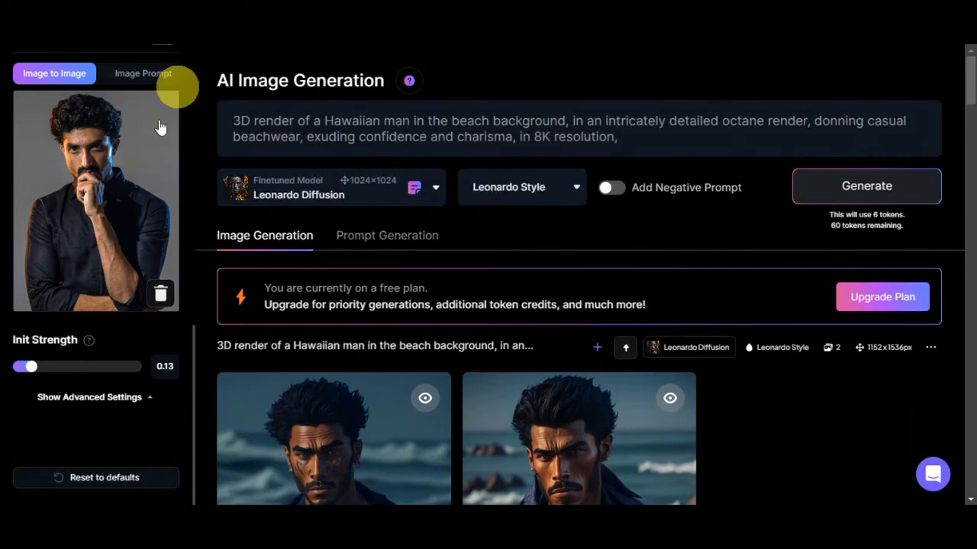
scroll("down", 3)
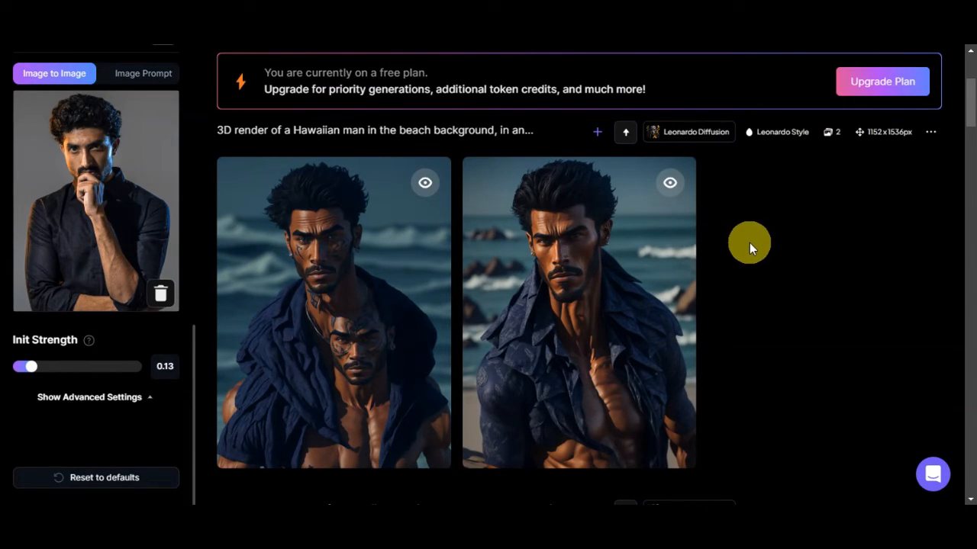
mouse_move(444, 279)
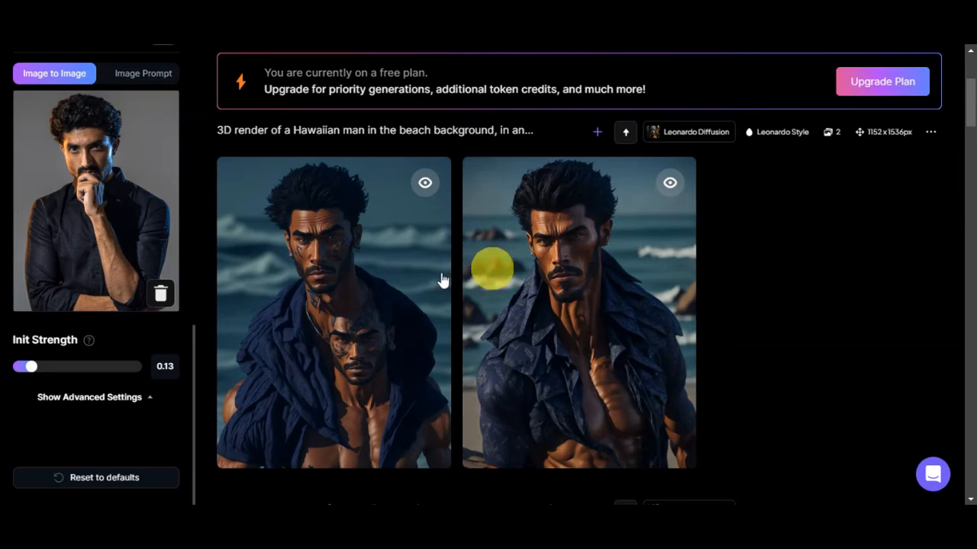
mouse_move(846, 322)
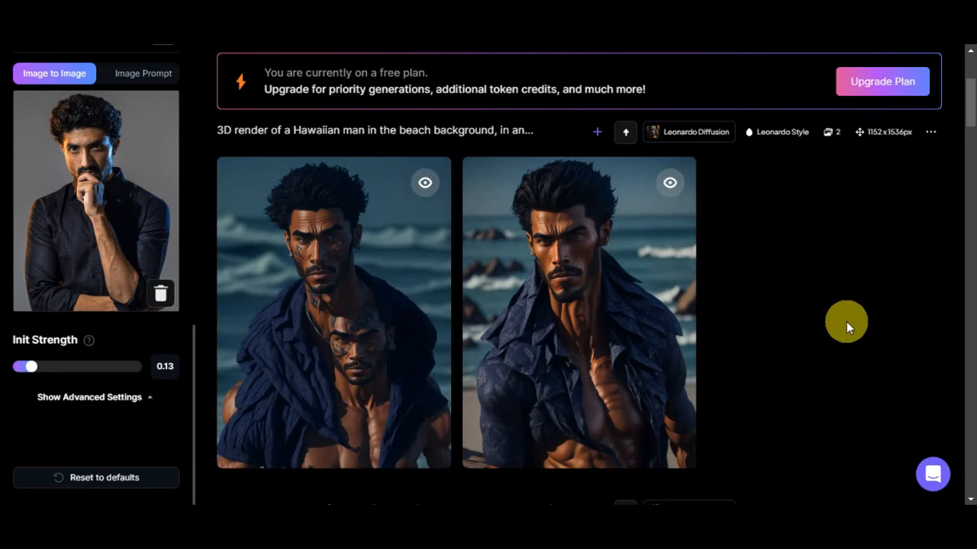
mouse_move(96, 225)
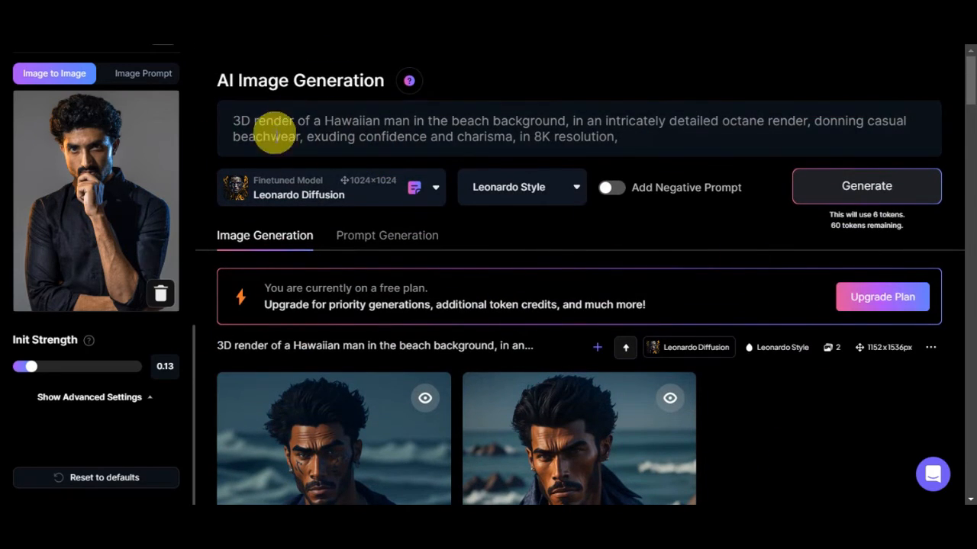
scroll("down", 3)
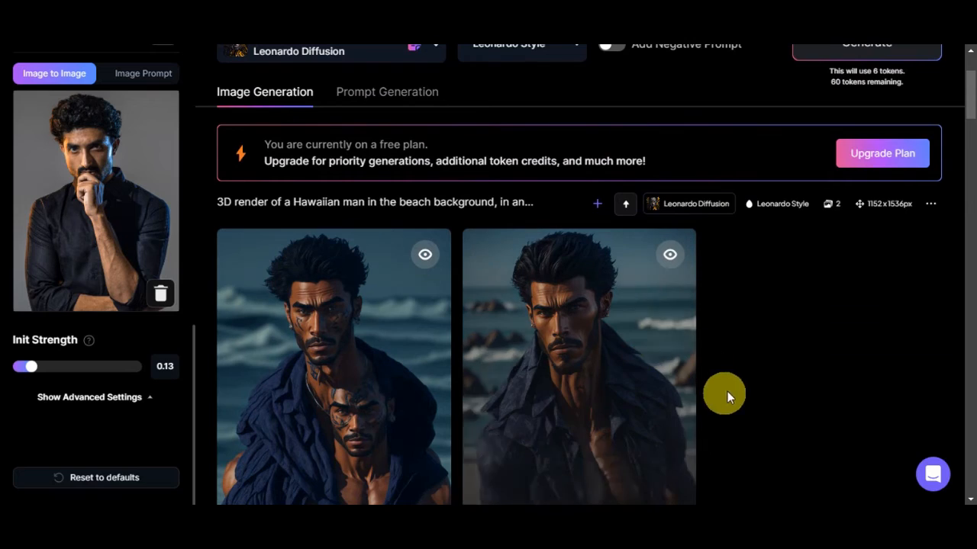